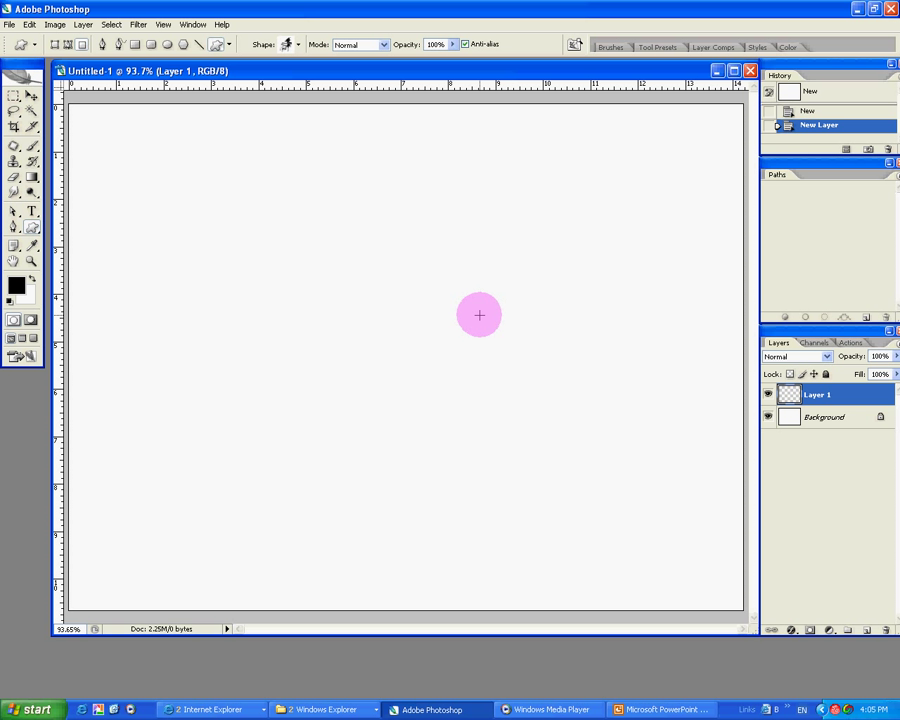
# Pick the square-frame custom shape and drag out a black square outline in the canvas centre.
pyautogui.moveTo(480, 316); pyautogui.dragTo(380, 228)
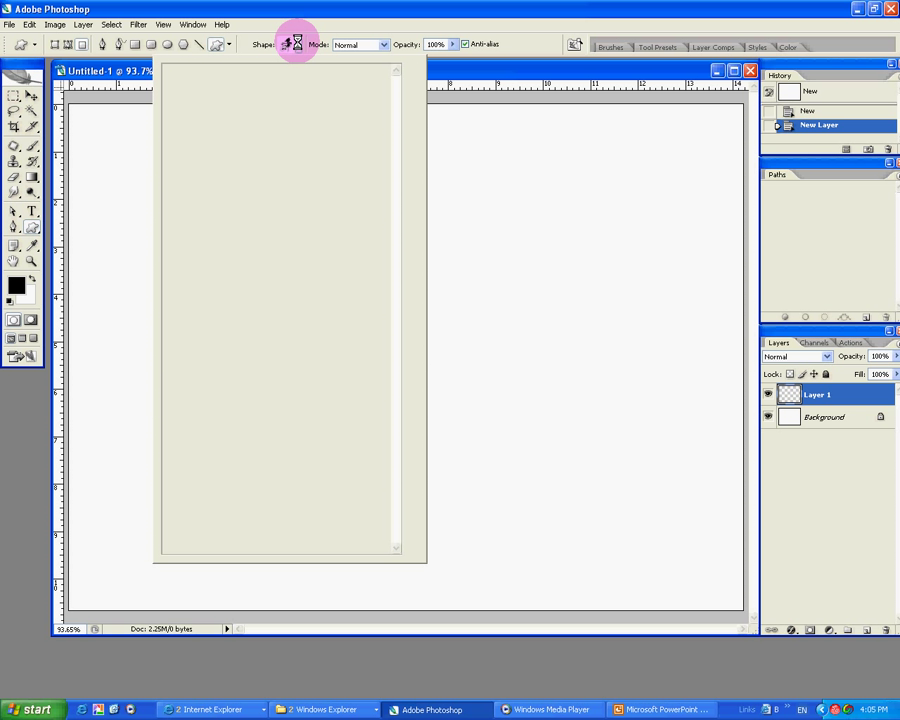
pyautogui.click(292, 44)
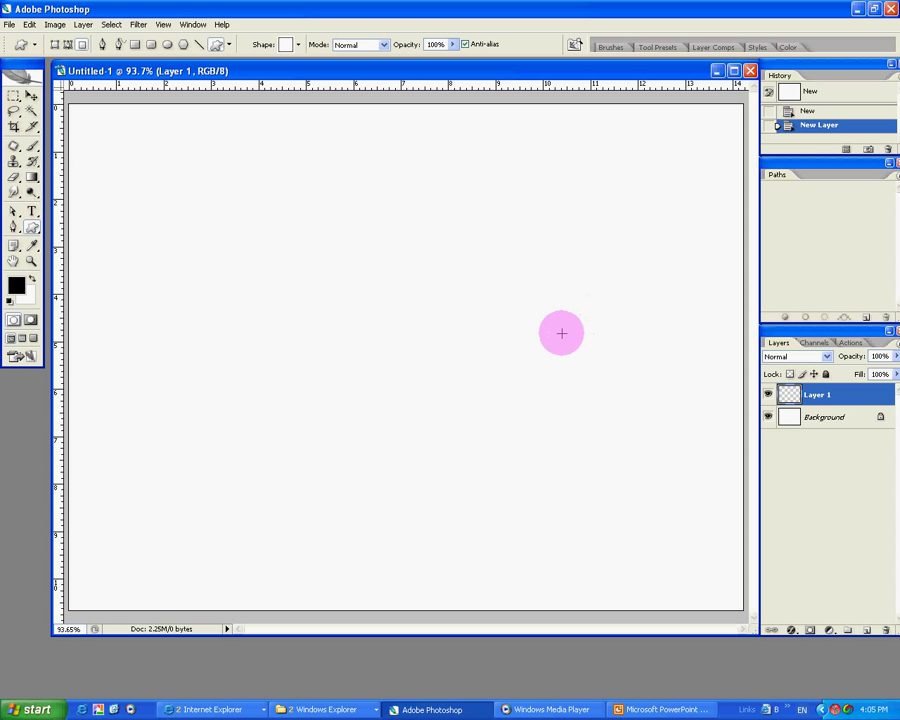
pyautogui.moveTo(298, 318)
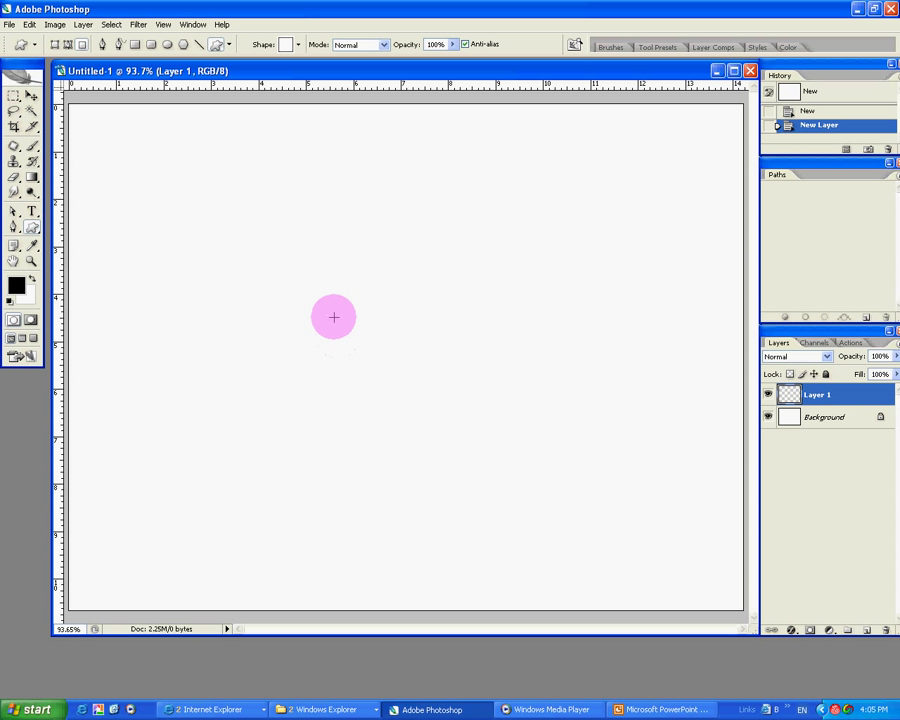
pyautogui.moveTo(284, 262)
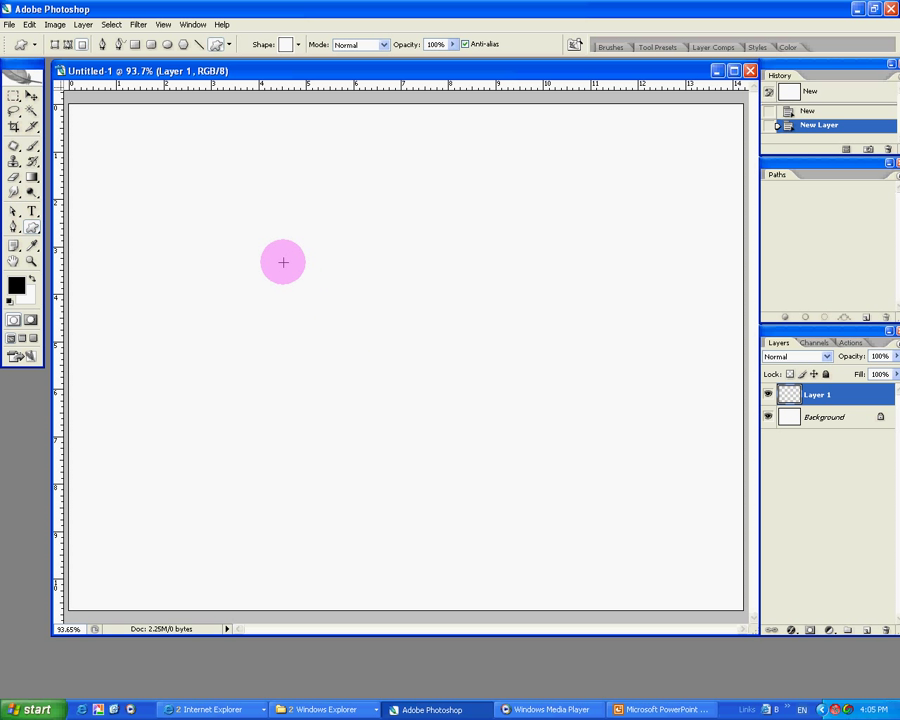
pyautogui.moveTo(284, 262); pyautogui.dragTo(478, 436)
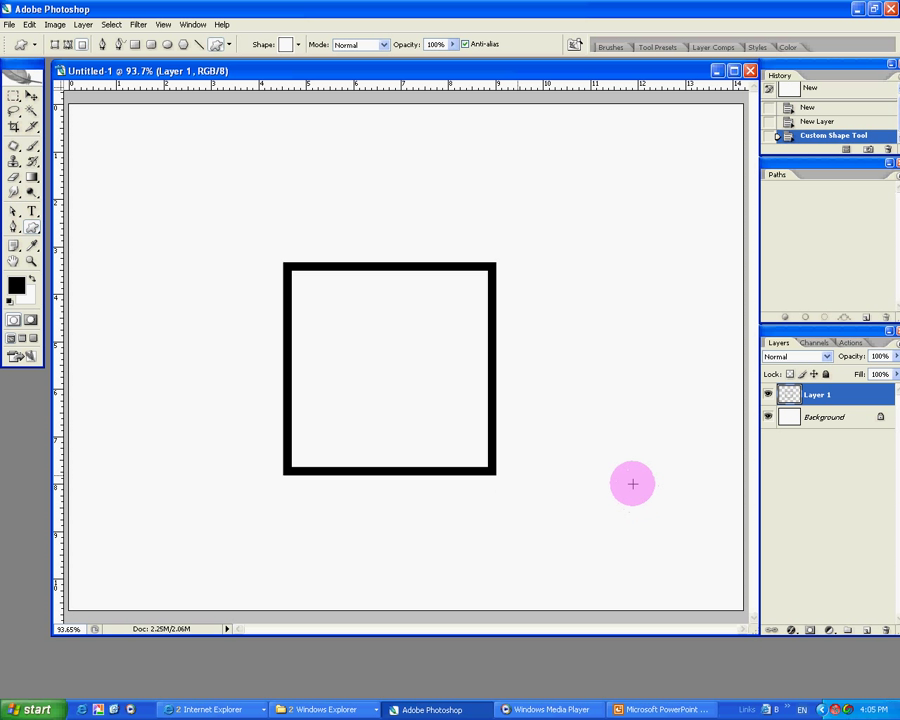
pyautogui.moveTo(588, 446)
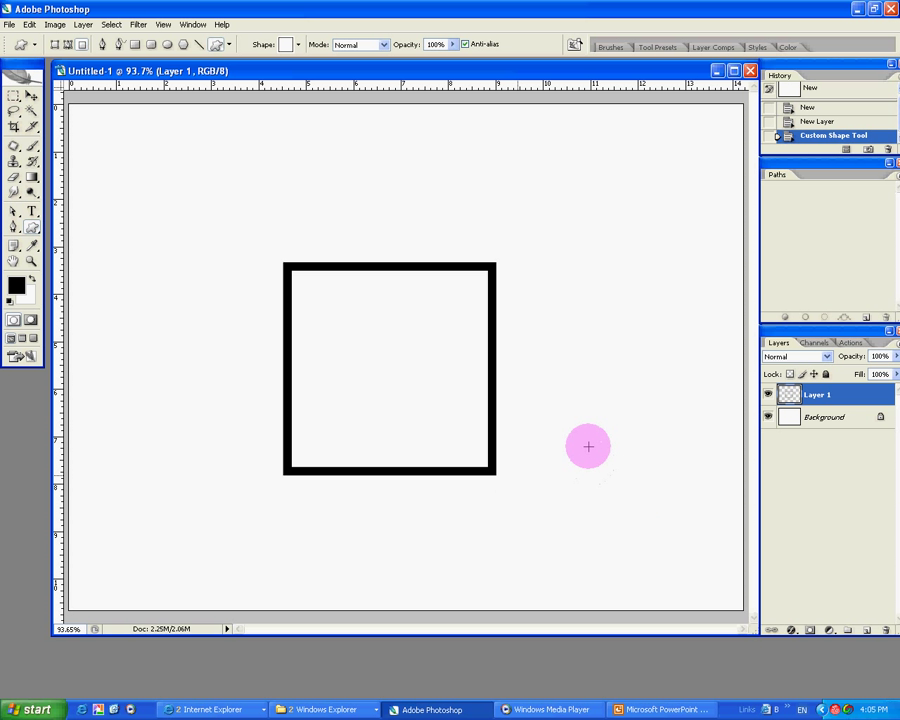
pyautogui.moveTo(572, 414)
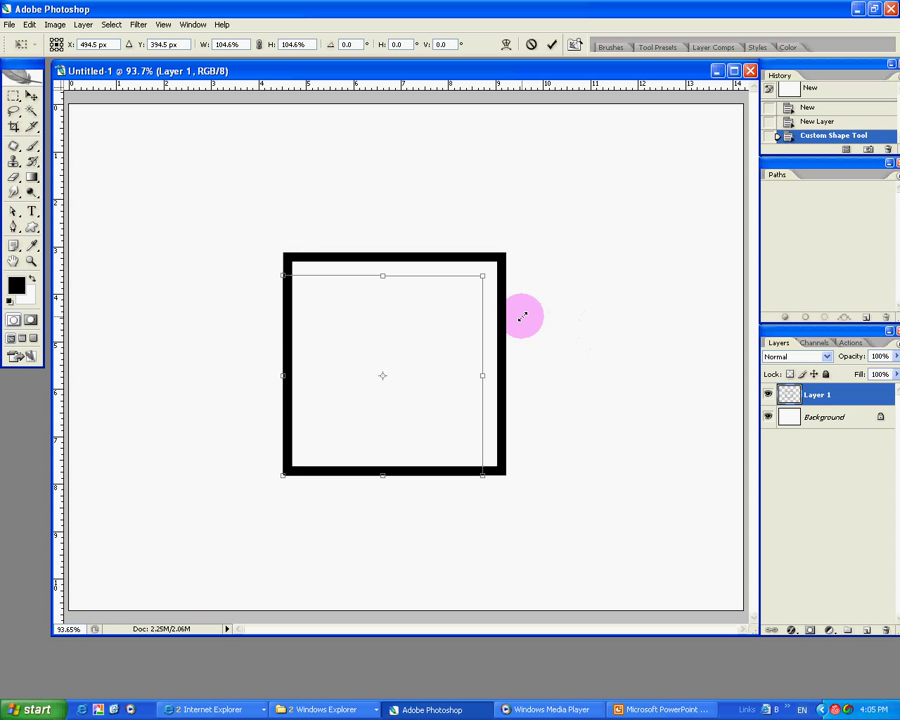
# Drag the free-transform corner handles to make the square slightly wider and shorter.
pyautogui.moveTo(520, 316); pyautogui.dragTo(484, 276)
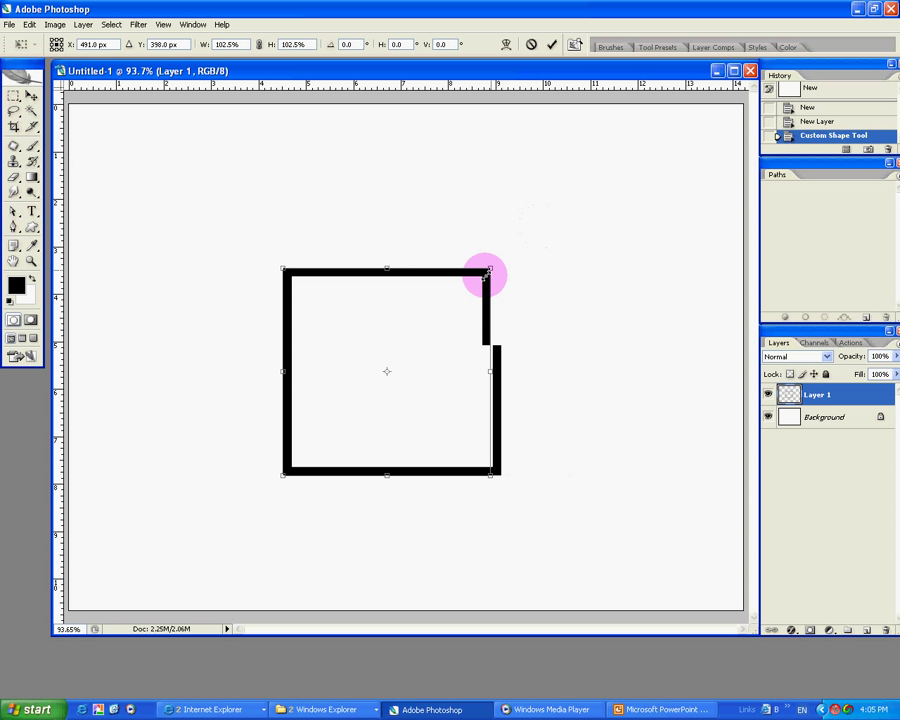
pyautogui.moveTo(490, 272); pyautogui.dragTo(584, 244)
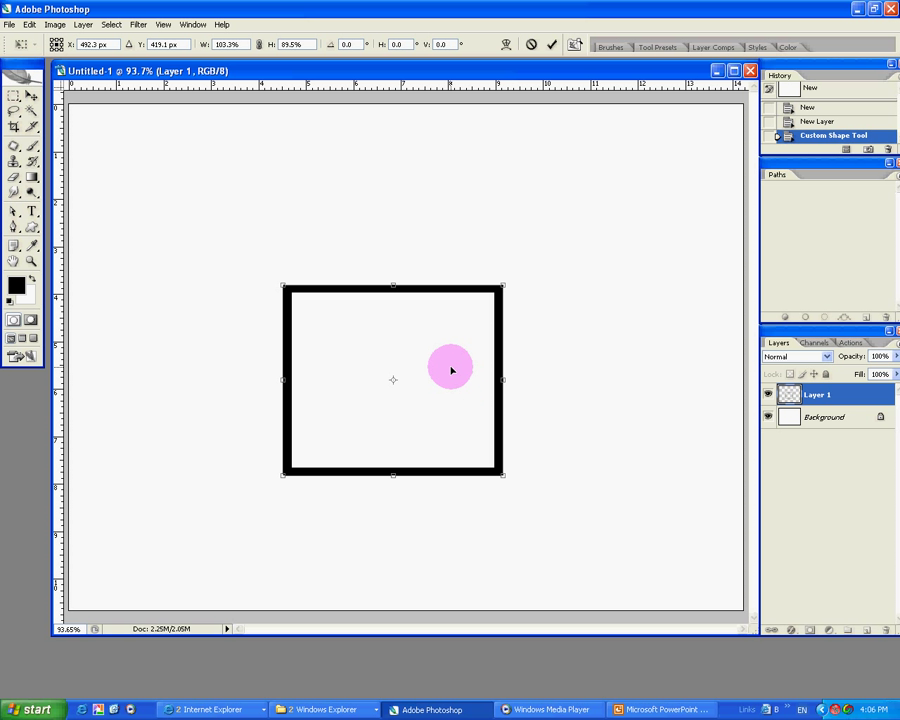
# Show the transform options (Scale, Rotate, Skew, Distort) from the context menu and Edit menu.
pyautogui.rightClick(450, 370)
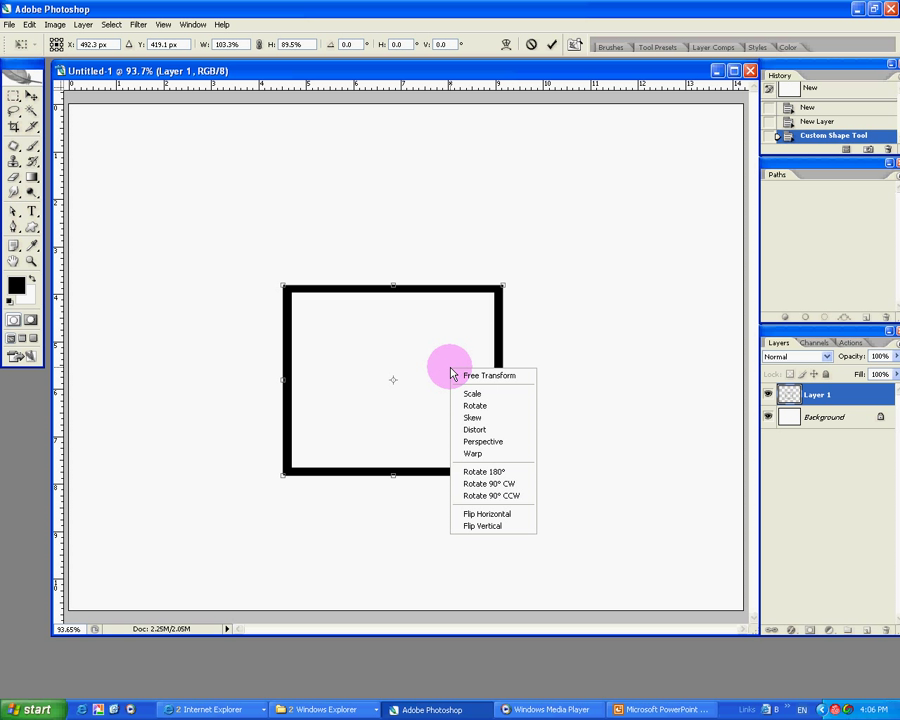
pyautogui.moveTo(472, 418)
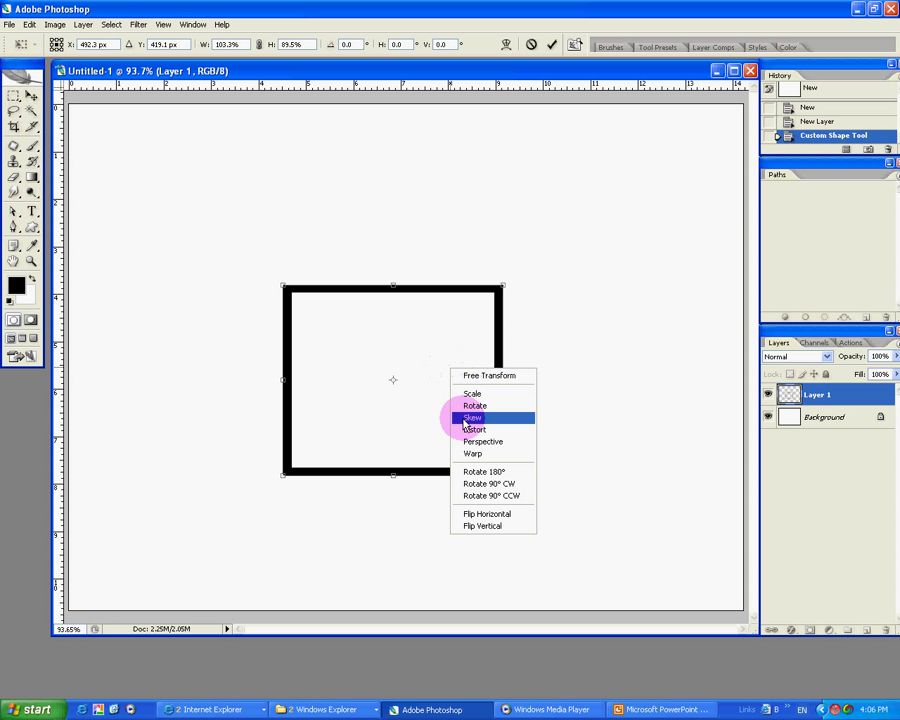
pyautogui.moveTo(436, 350)
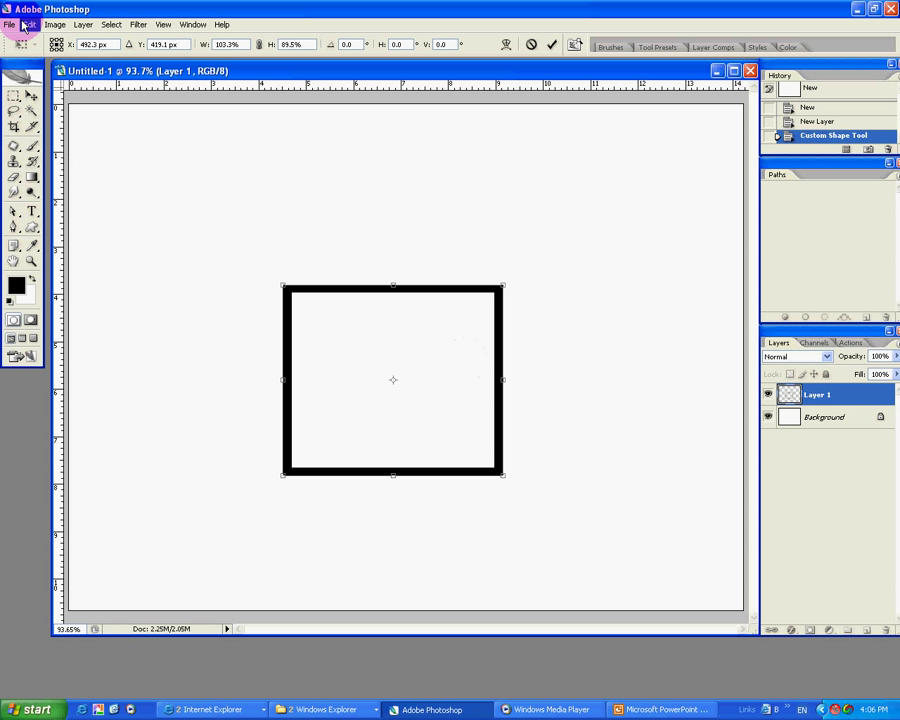
pyautogui.click(28, 24)
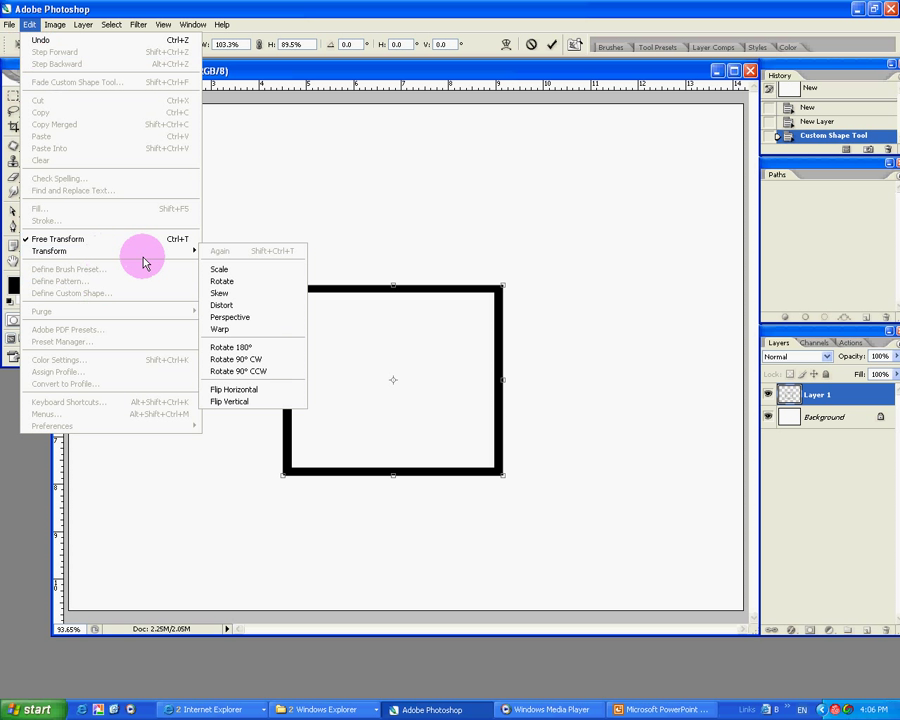
pyautogui.moveTo(258, 280)
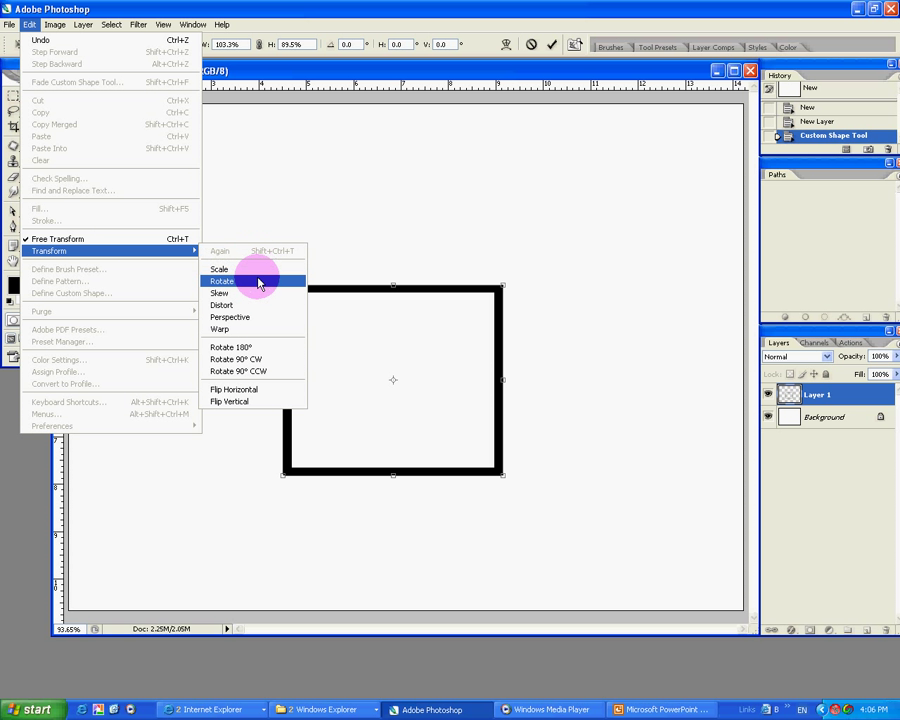
pyautogui.moveTo(460, 328)
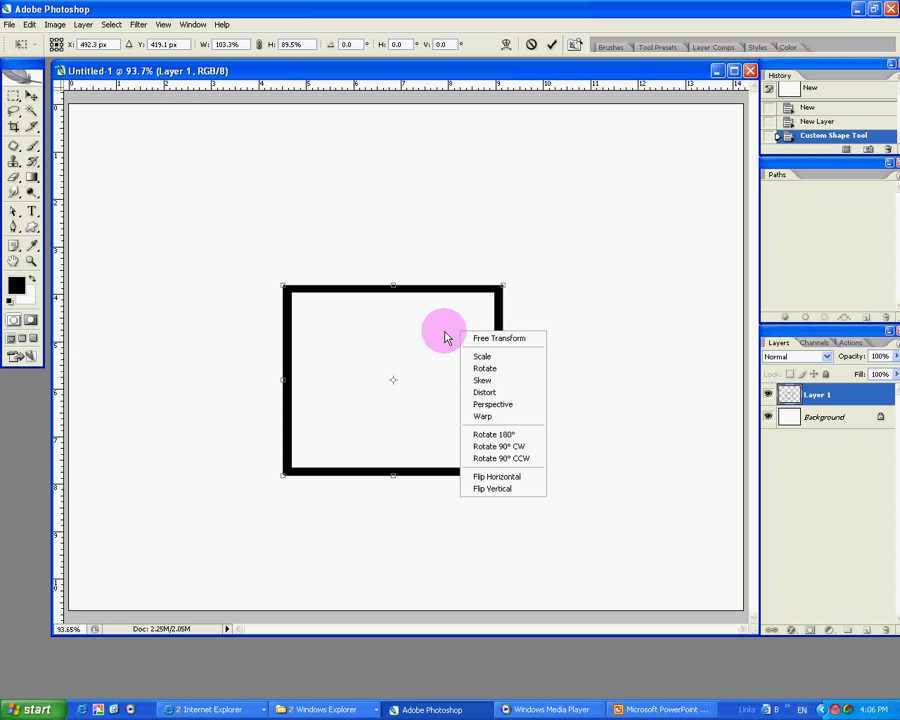
pyautogui.moveTo(440, 332)
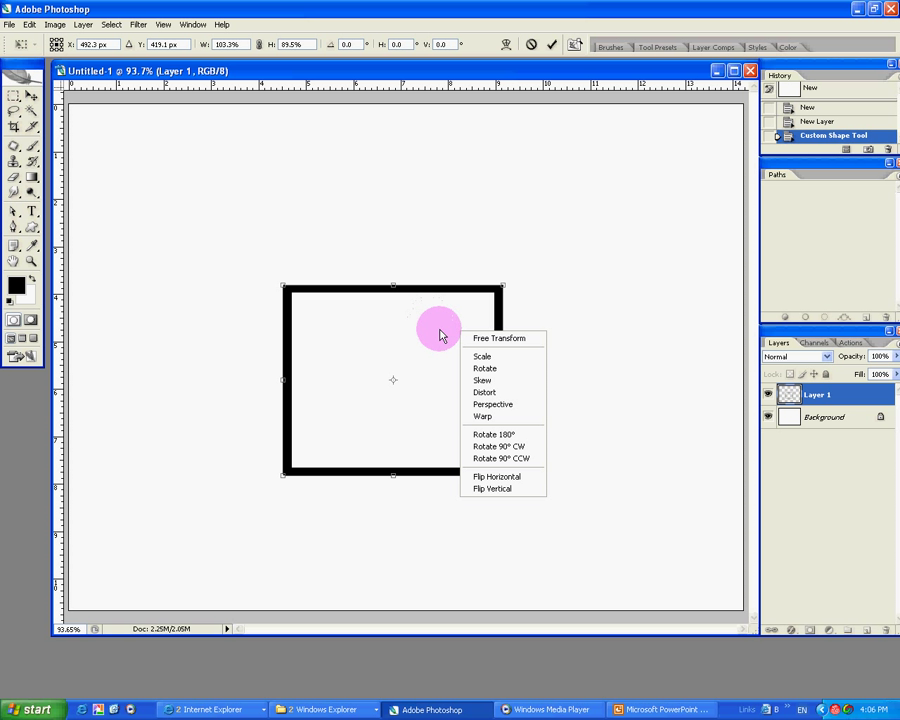
pyautogui.moveTo(520, 356)
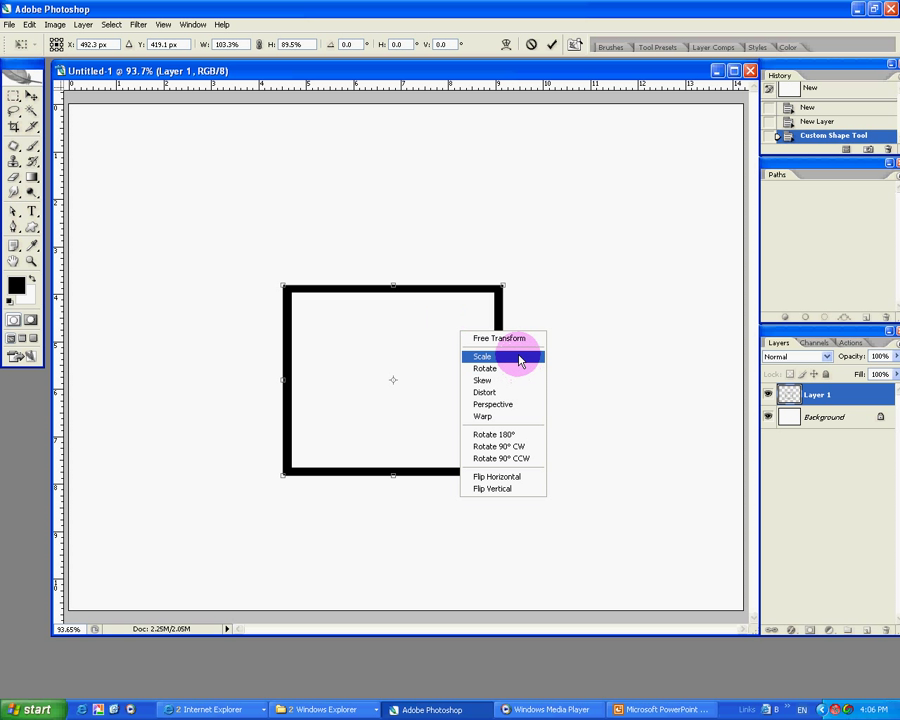
pyautogui.click(482, 356)
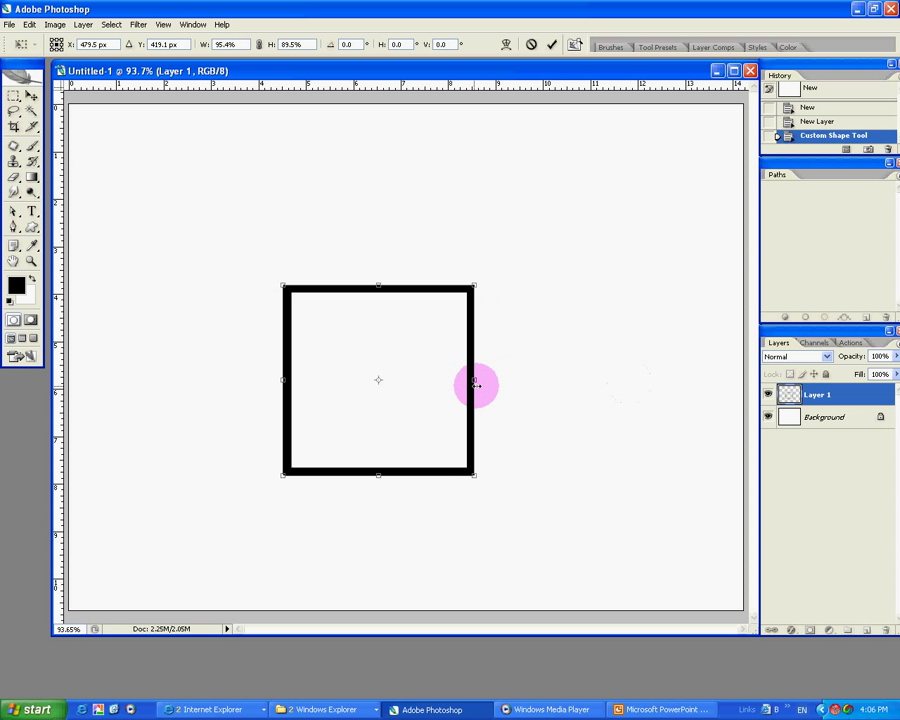
pyautogui.moveTo(476, 384); pyautogui.dragTo(384, 172)
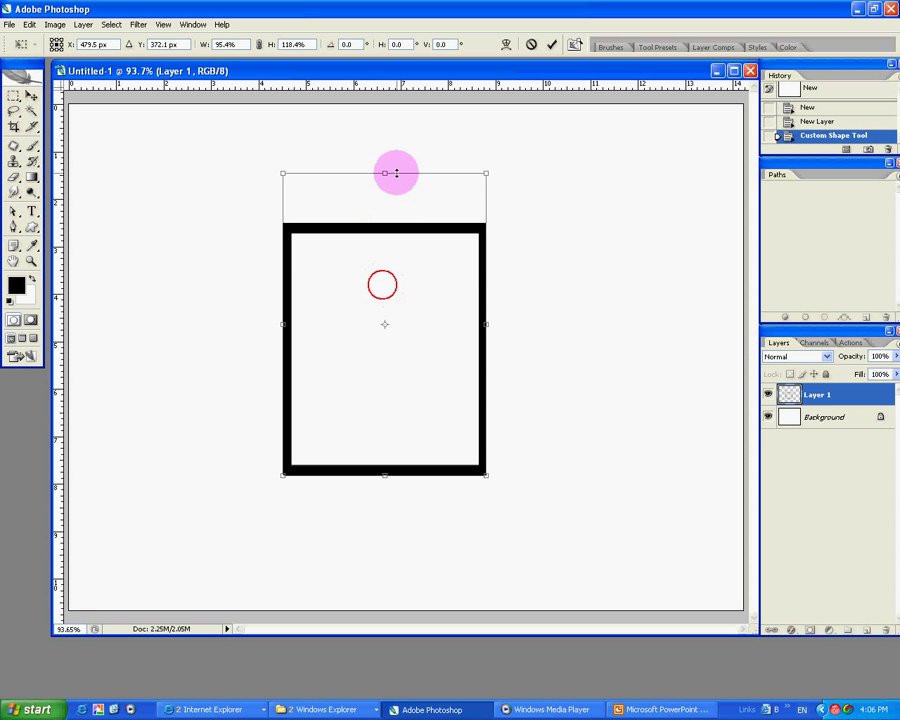
pyautogui.moveTo(396, 172); pyautogui.dragTo(488, 300)
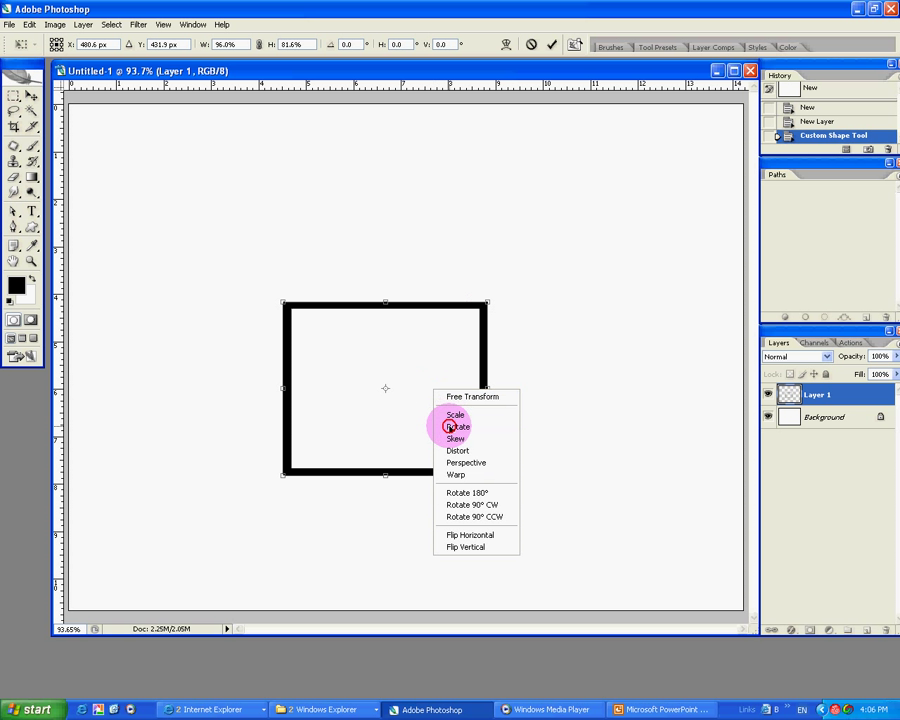
pyautogui.click(456, 426)
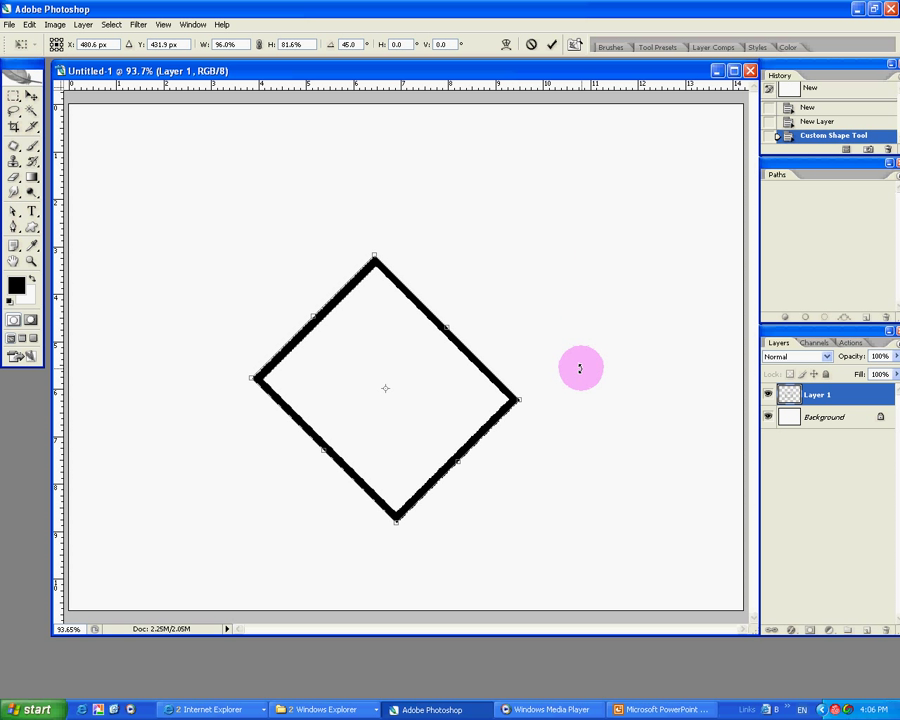
pyautogui.moveTo(580, 368); pyautogui.dragTo(556, 476)
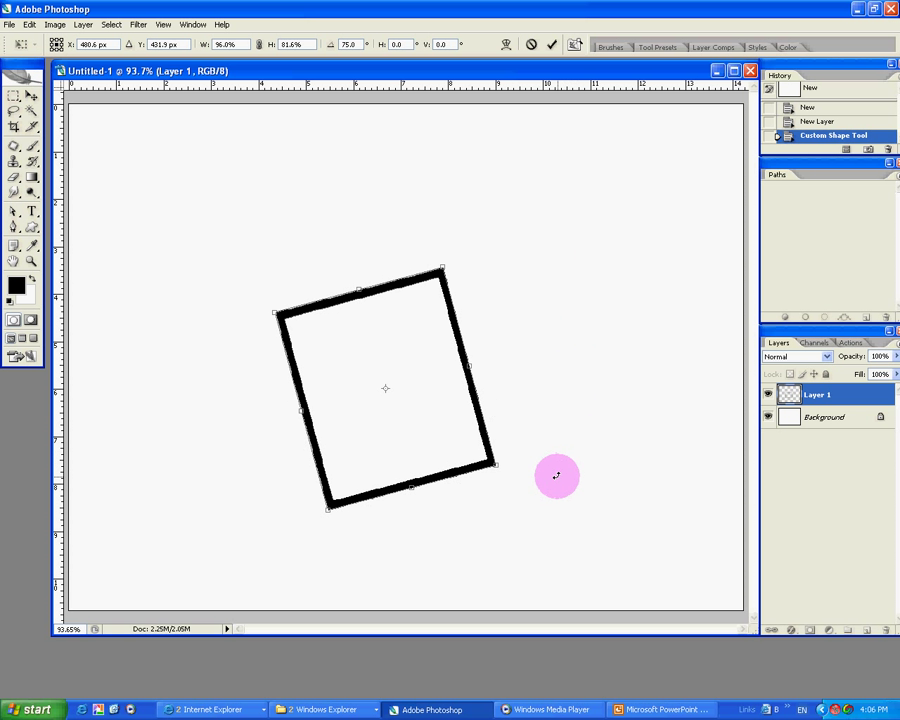
pyautogui.moveTo(556, 476); pyautogui.dragTo(438, 524)
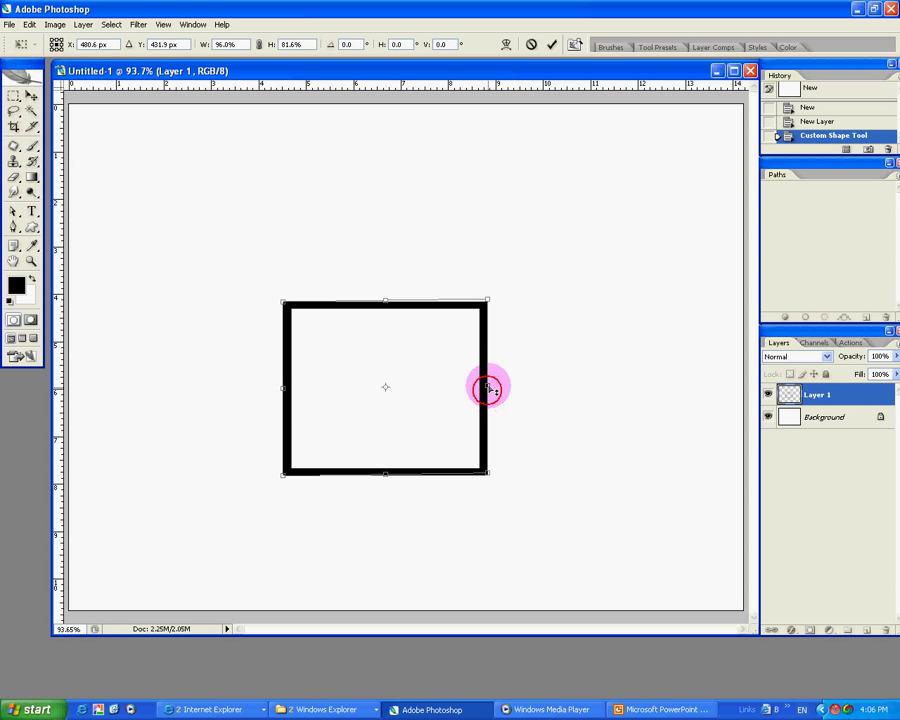
pyautogui.moveTo(488, 388); pyautogui.dragTo(488, 252)
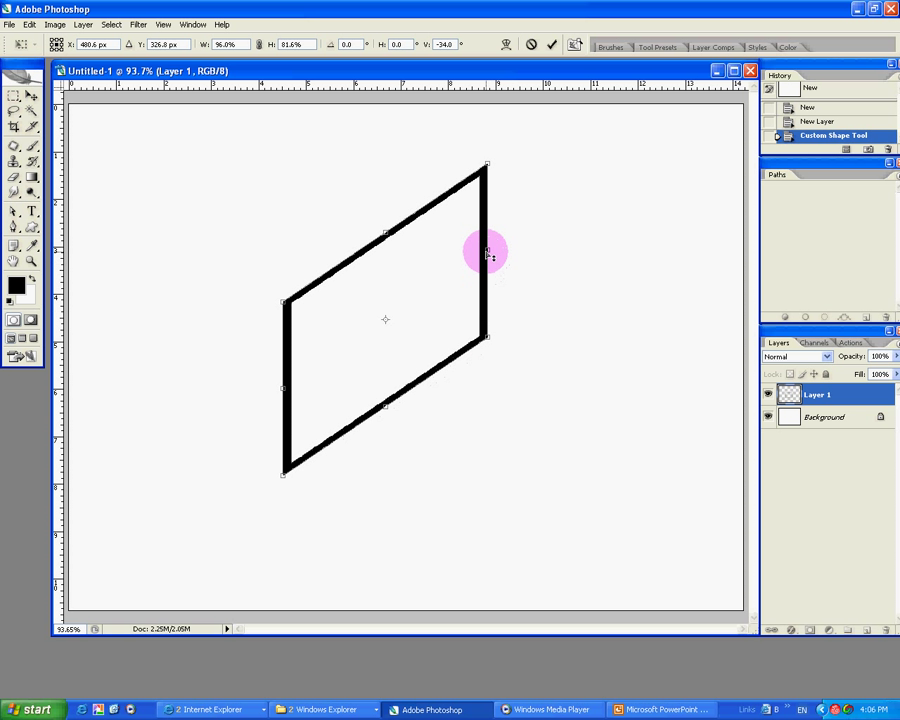
pyautogui.moveTo(488, 252); pyautogui.dragTo(478, 342)
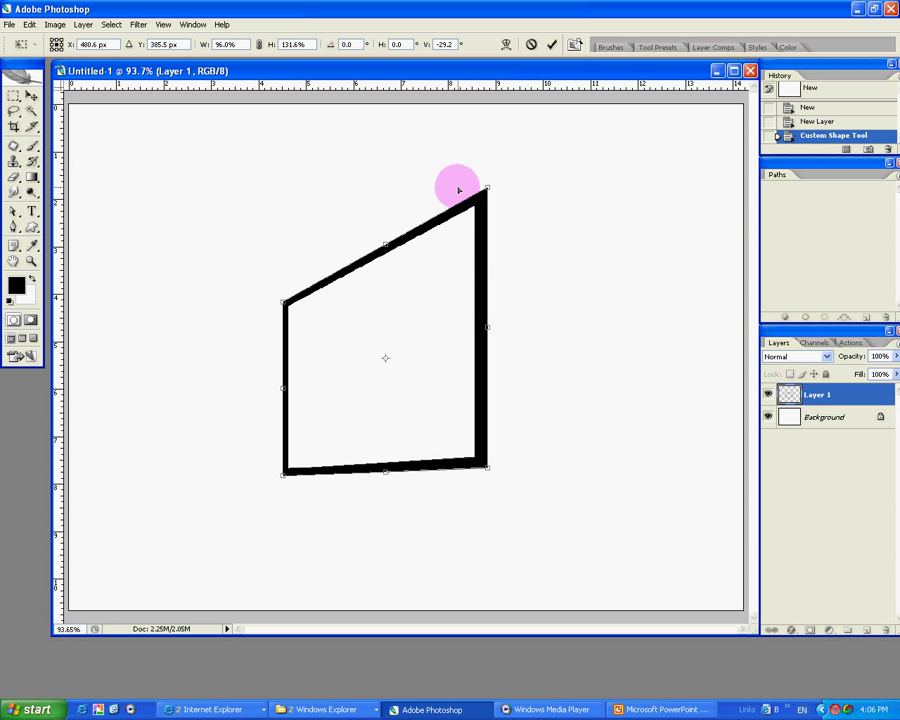
pyautogui.moveTo(458, 188); pyautogui.dragTo(466, 384)
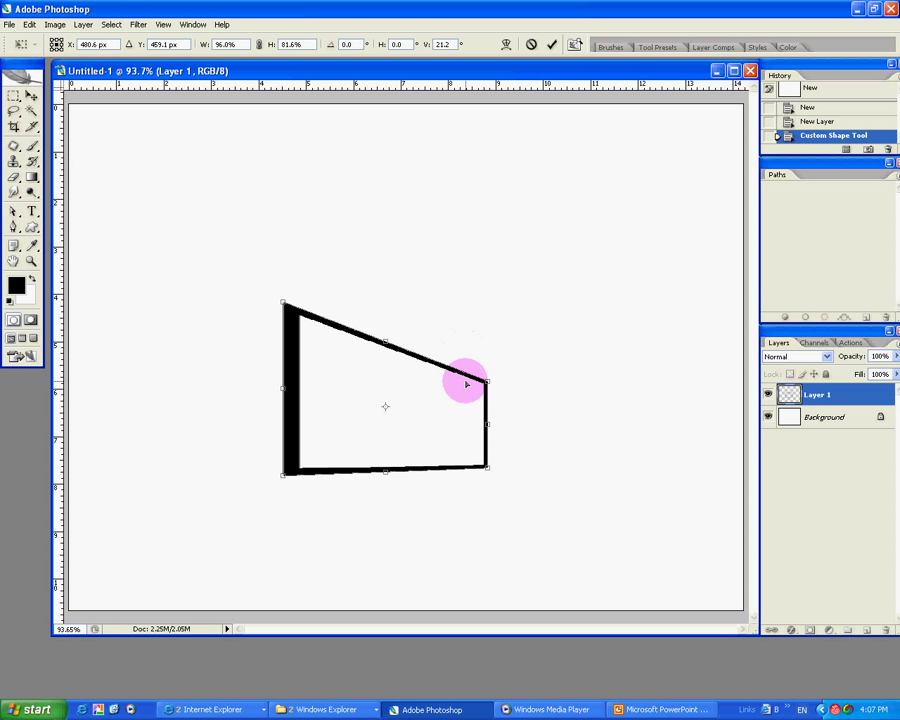
pyautogui.moveTo(466, 384); pyautogui.dragTo(466, 424)
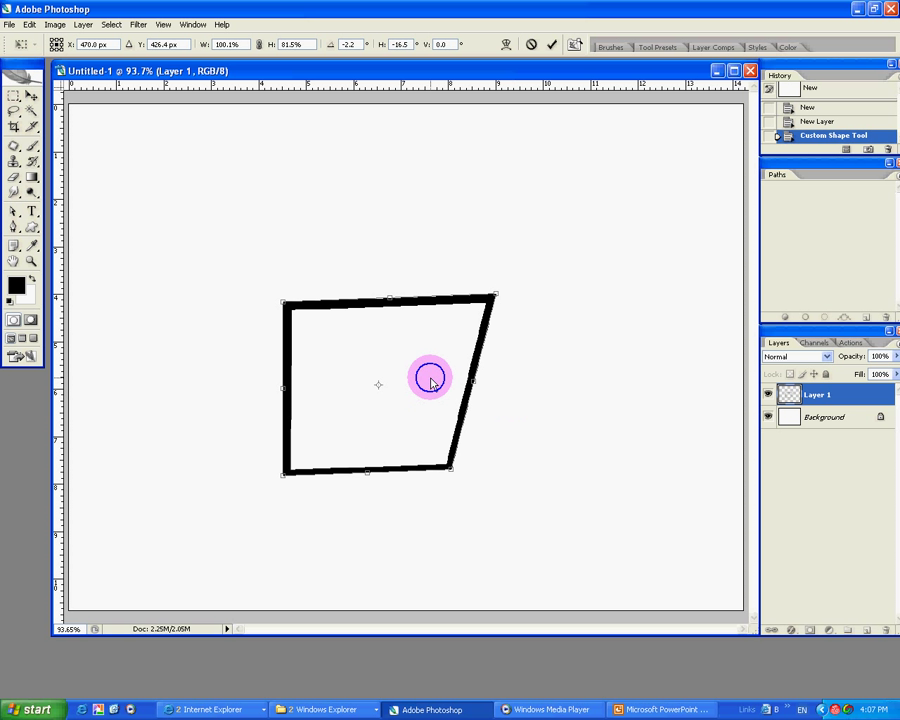
pyautogui.moveTo(428, 344)
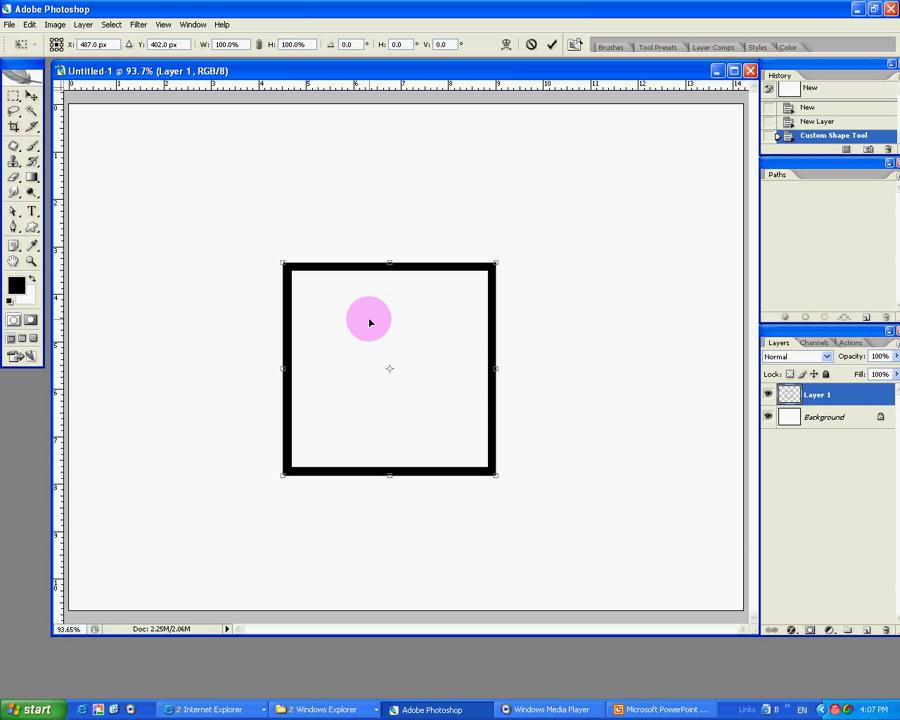
pyautogui.rightClick(368, 320)
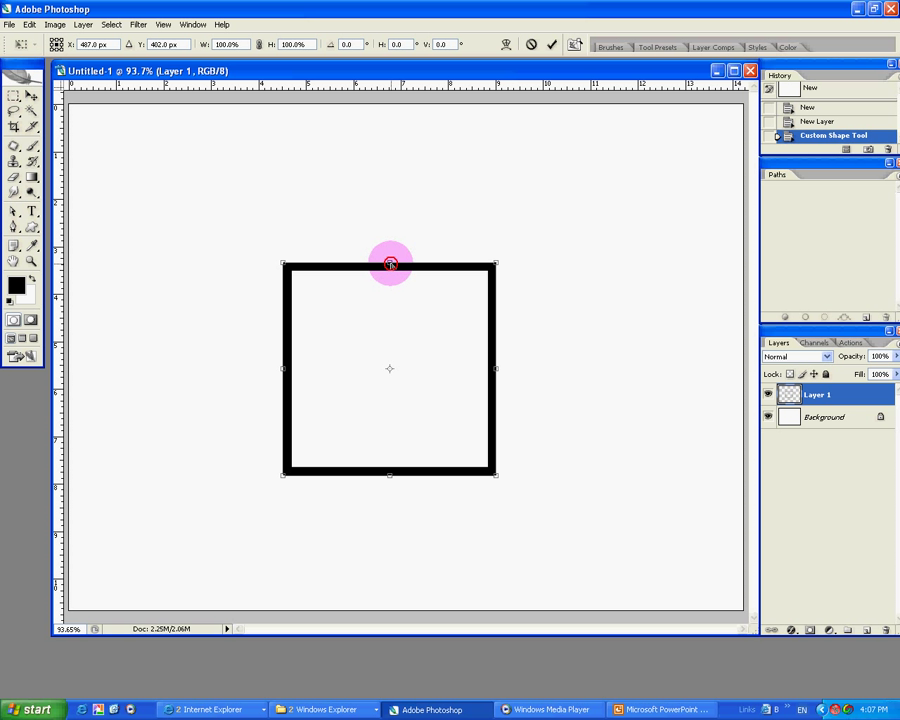
pyautogui.moveTo(390, 264); pyautogui.dragTo(490, 428)
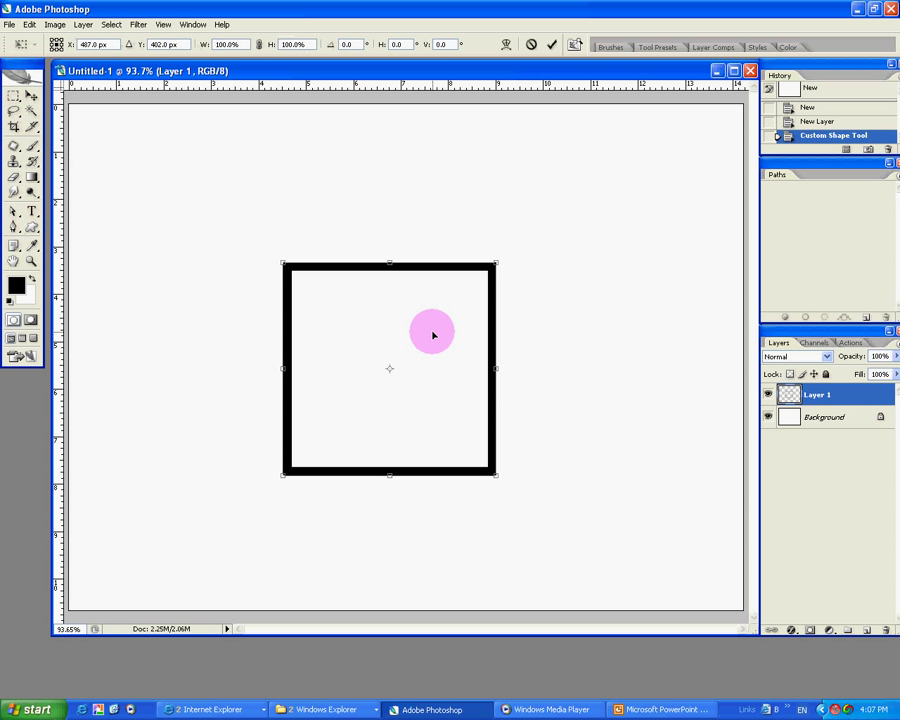
pyautogui.rightClick(432, 332)
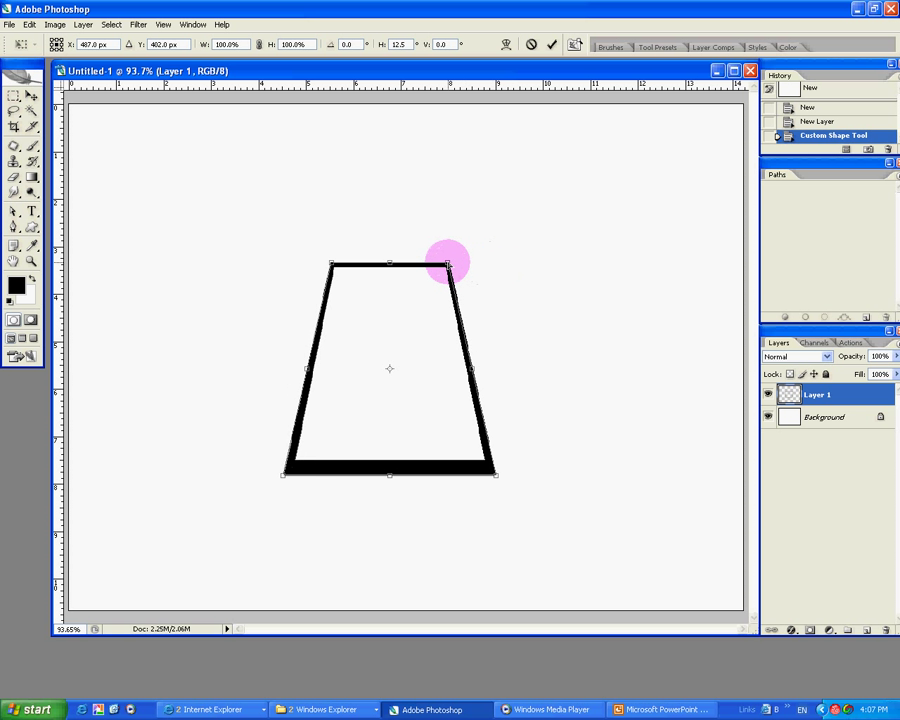
pyautogui.moveTo(448, 262); pyautogui.dragTo(404, 262)
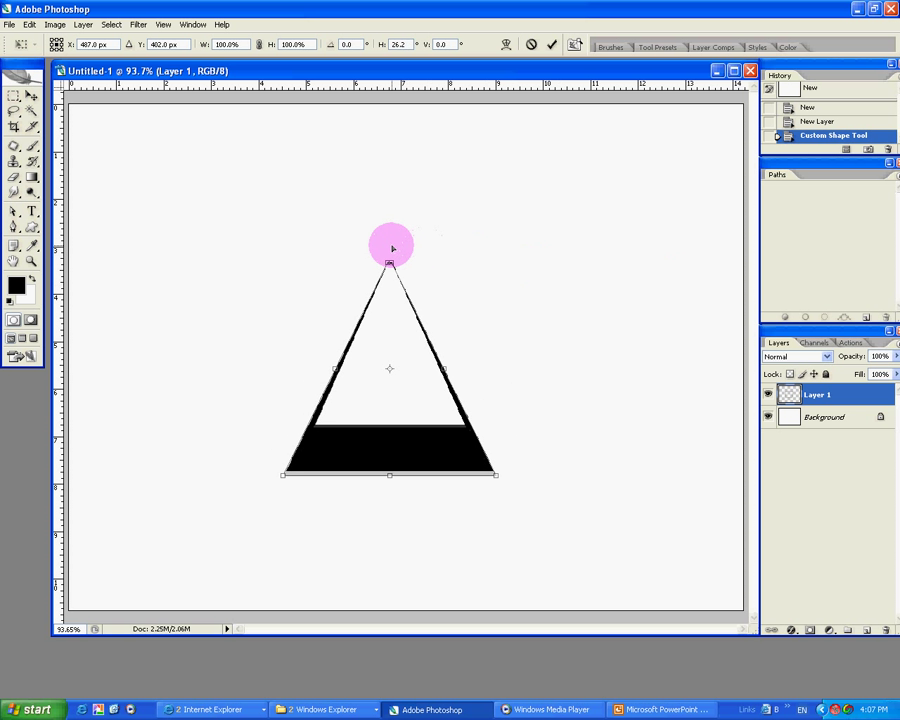
pyautogui.moveTo(390, 258); pyautogui.dragTo(530, 258)
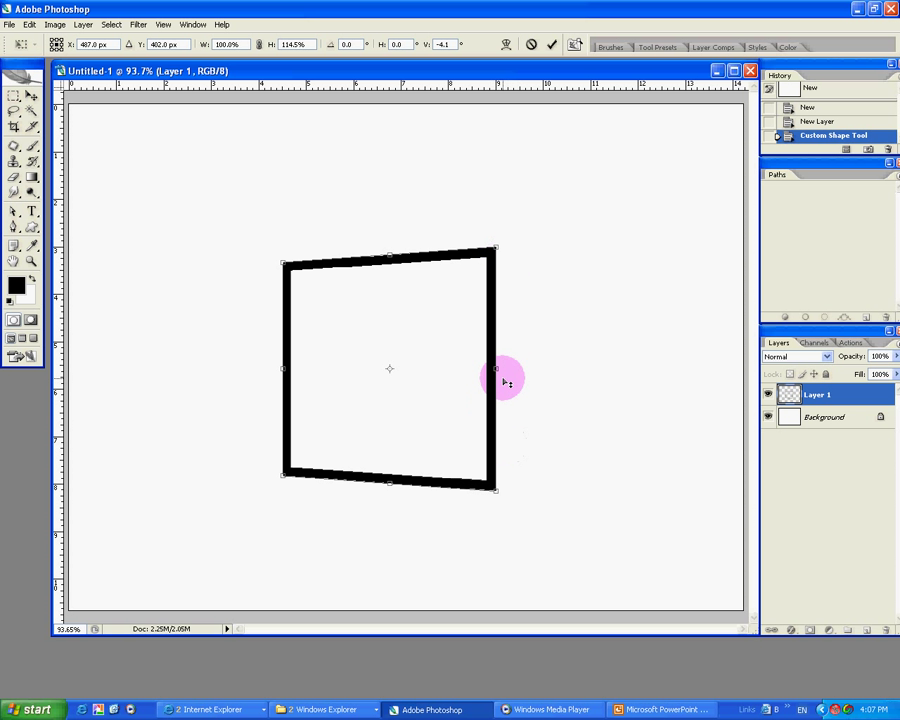
pyautogui.moveTo(504, 380); pyautogui.dragTo(498, 482)
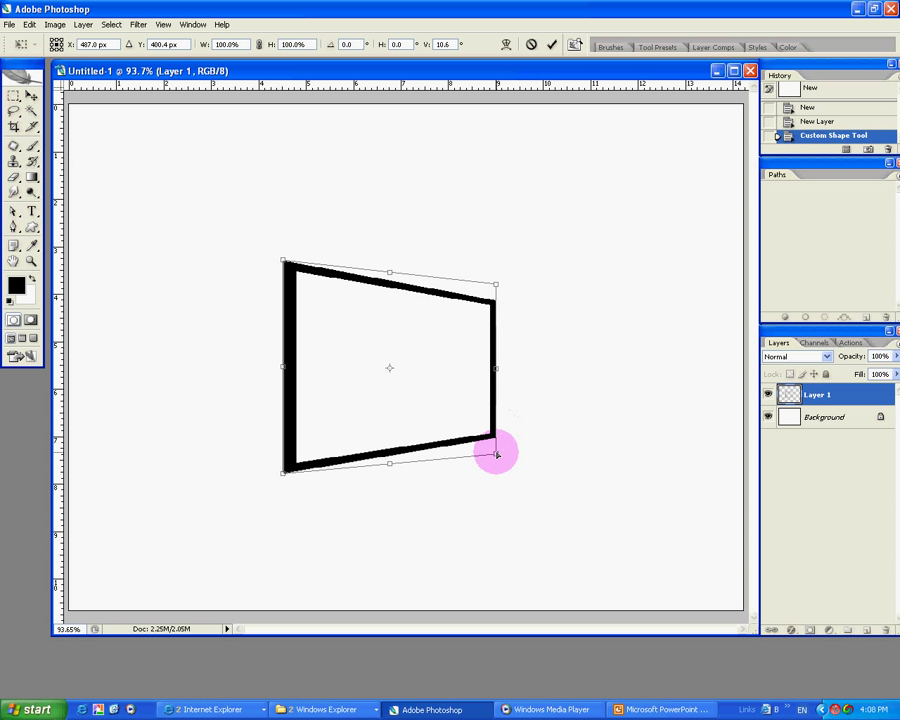
pyautogui.moveTo(496, 456); pyautogui.dragTo(504, 370)
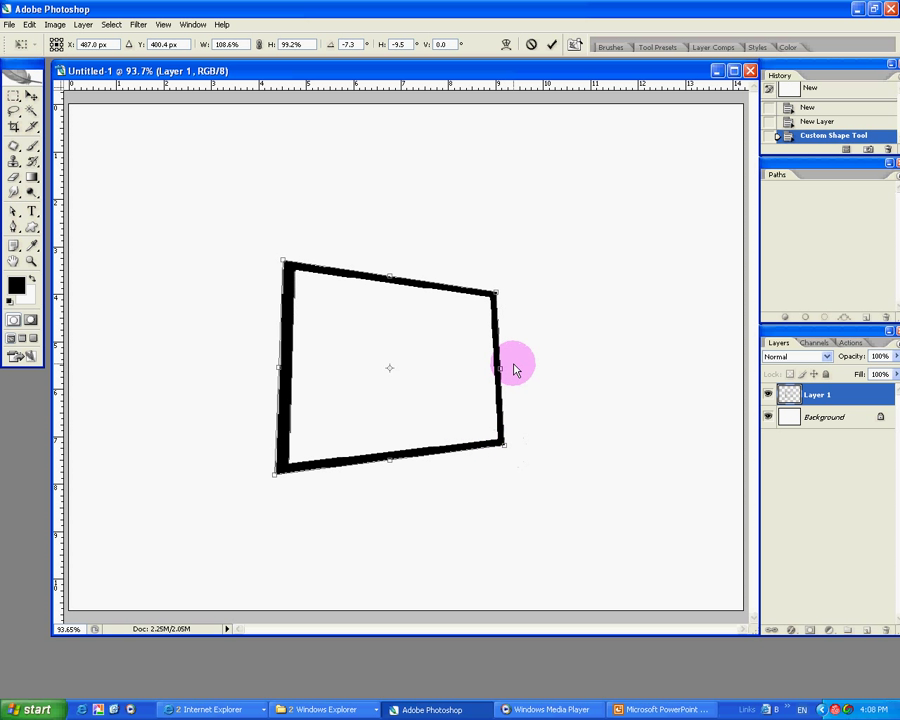
pyautogui.moveTo(466, 376)
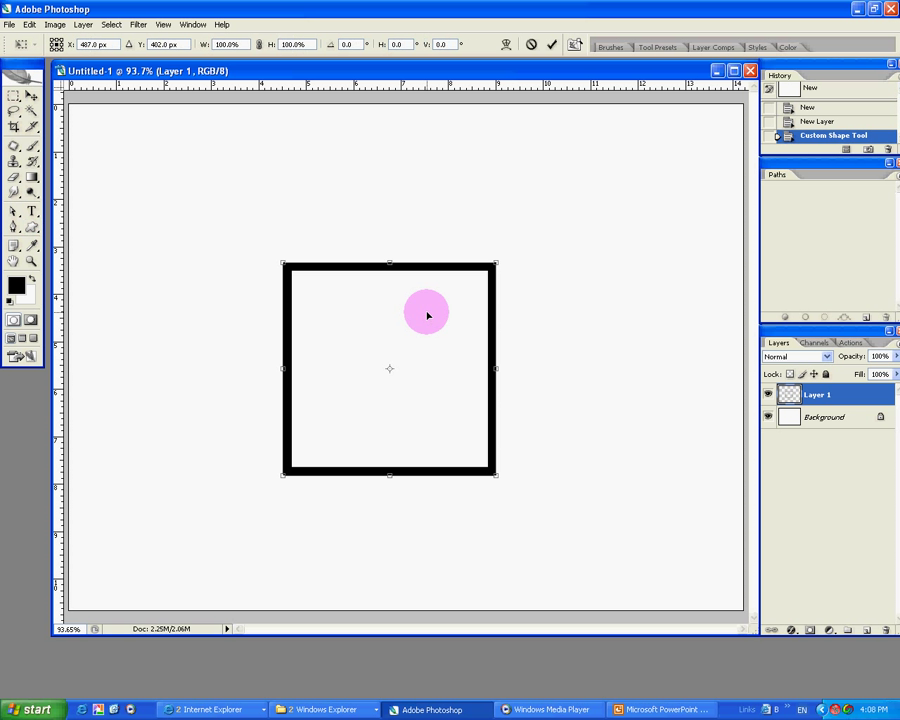
pyautogui.rightClick(428, 312)
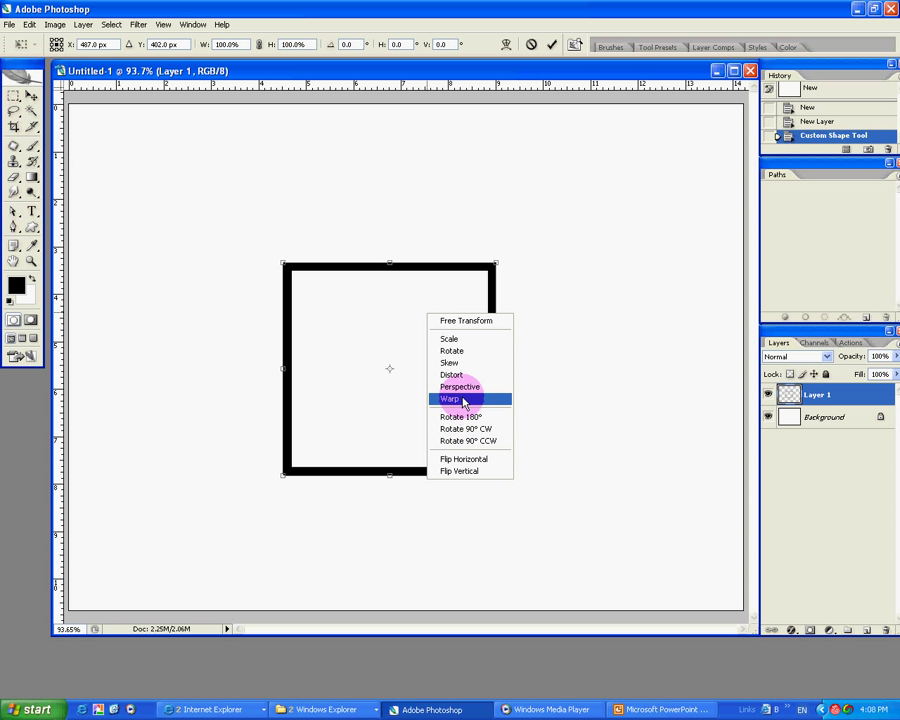
pyautogui.moveTo(466, 428)
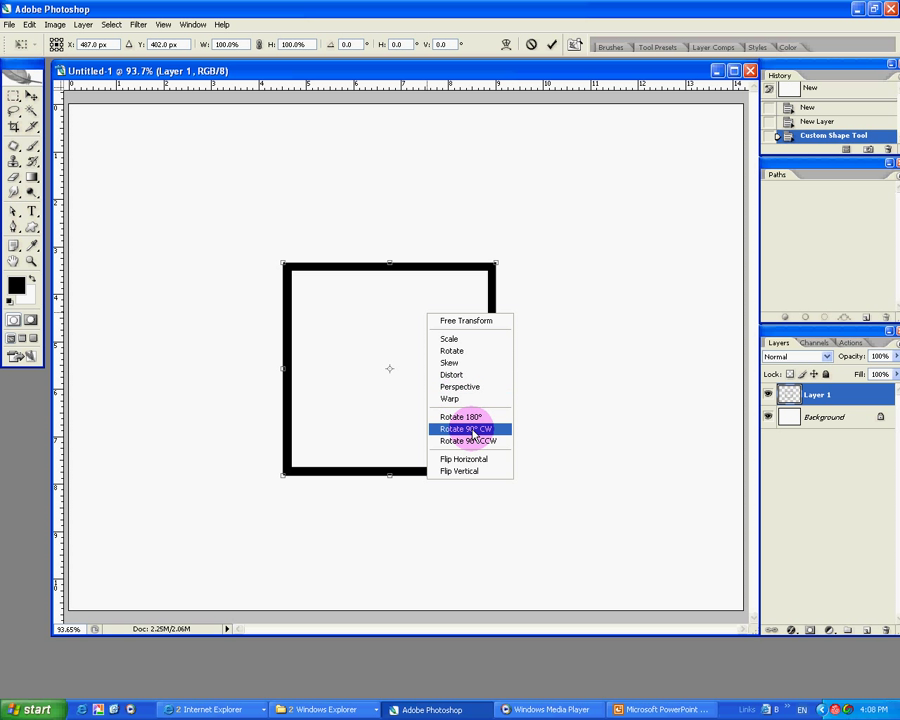
pyautogui.moveTo(470, 442)
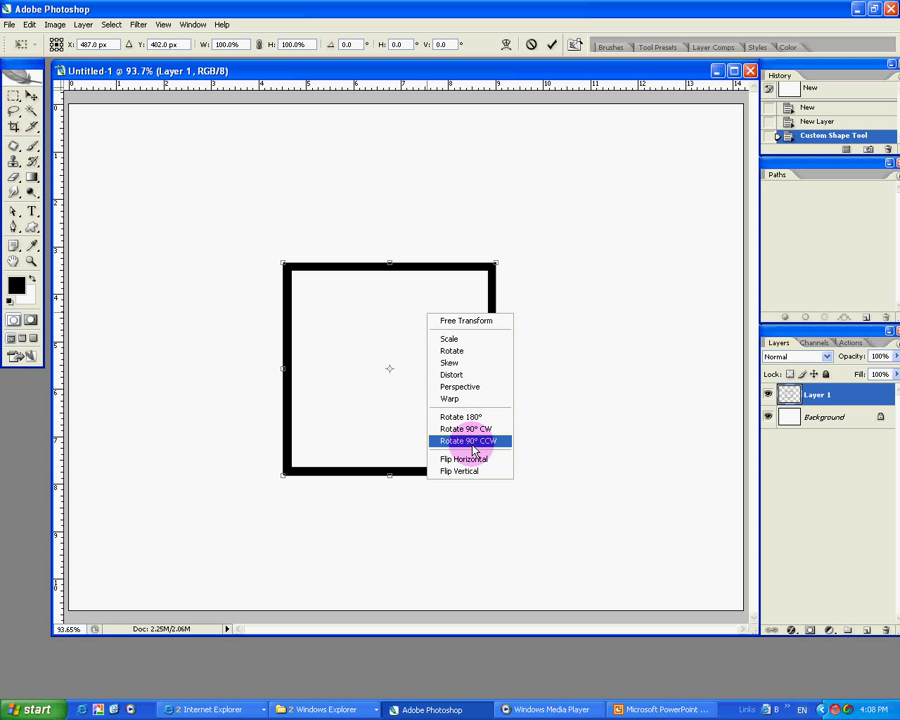
pyautogui.click(462, 458)
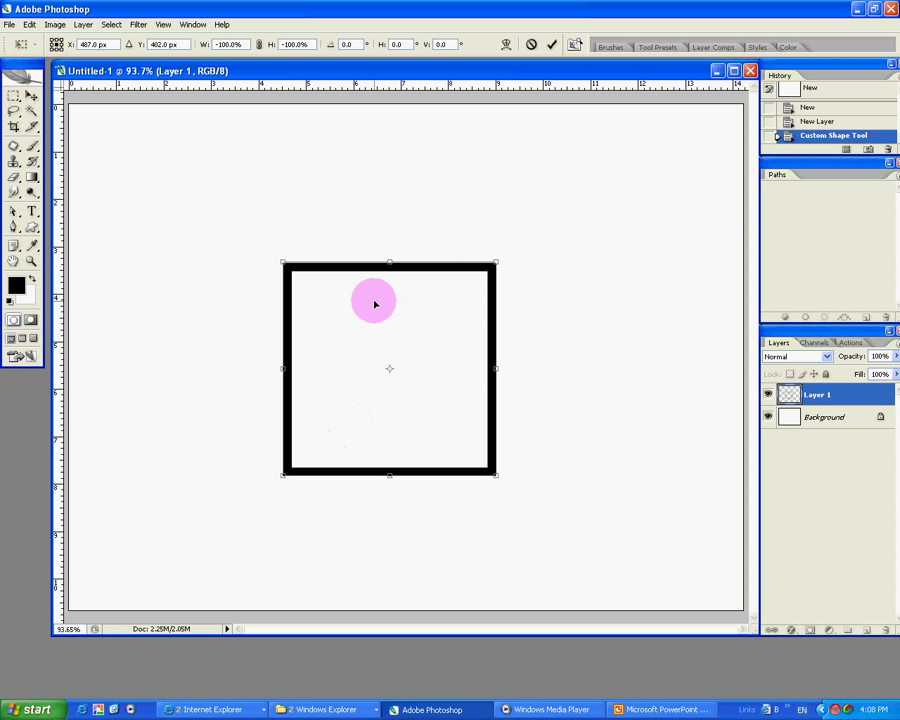
pyautogui.rightClick(410, 344)
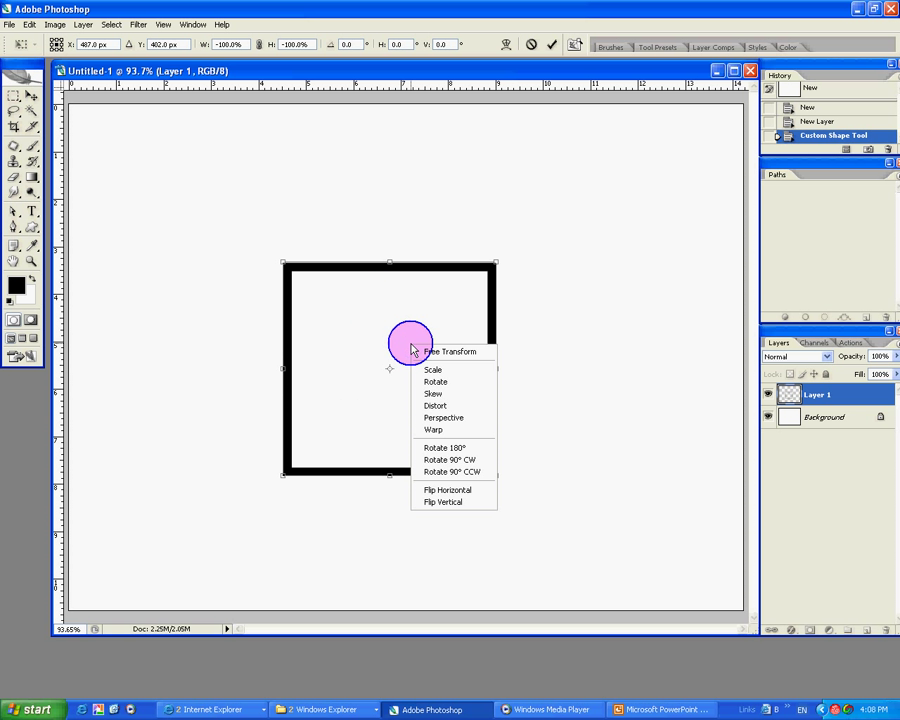
pyautogui.moveTo(448, 500)
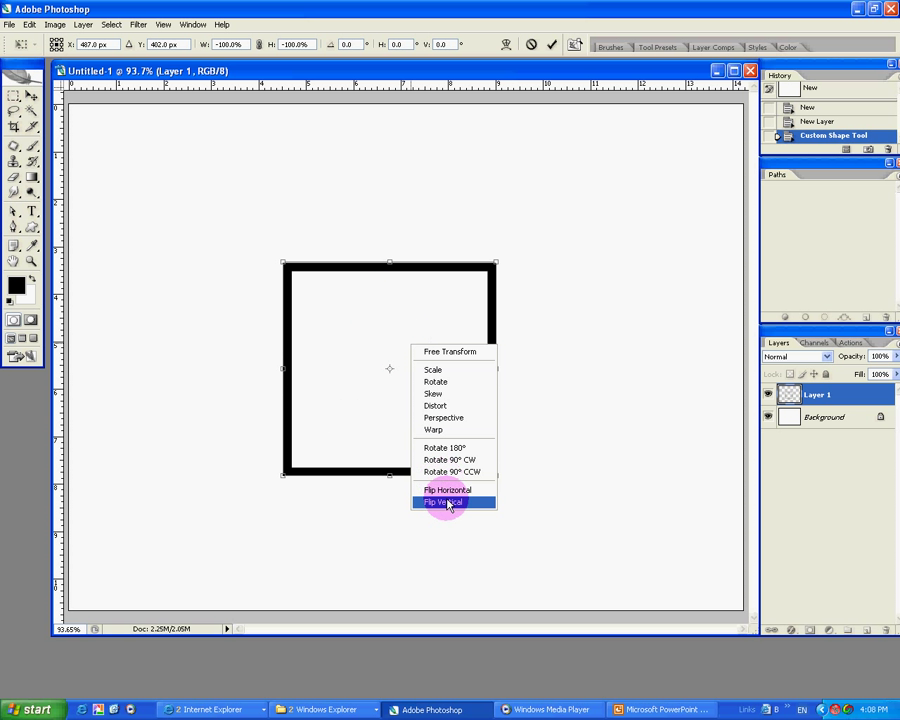
pyautogui.moveTo(452, 472)
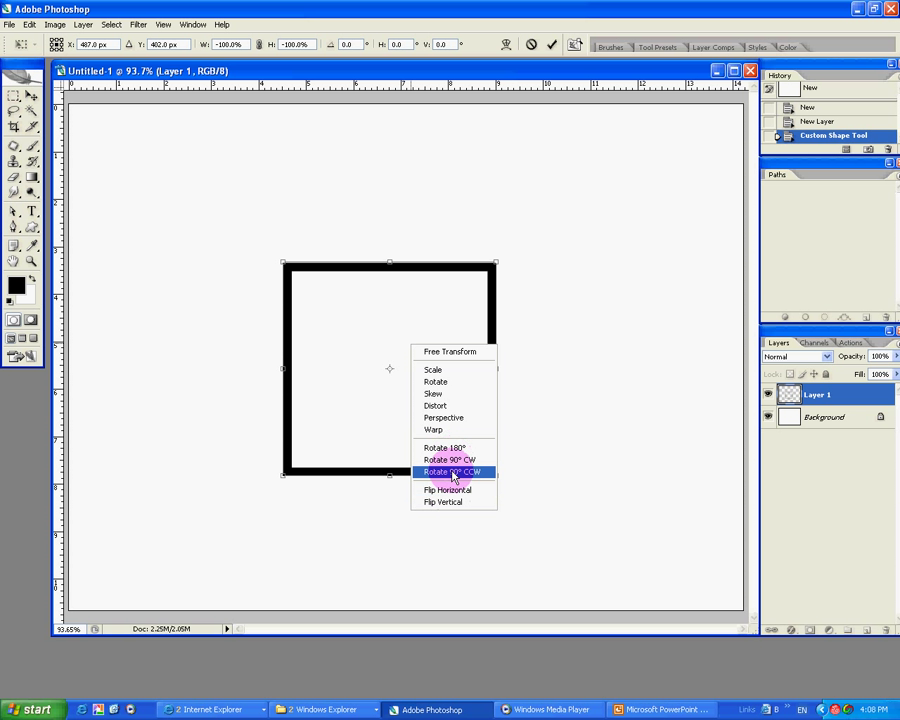
pyautogui.moveTo(444, 448)
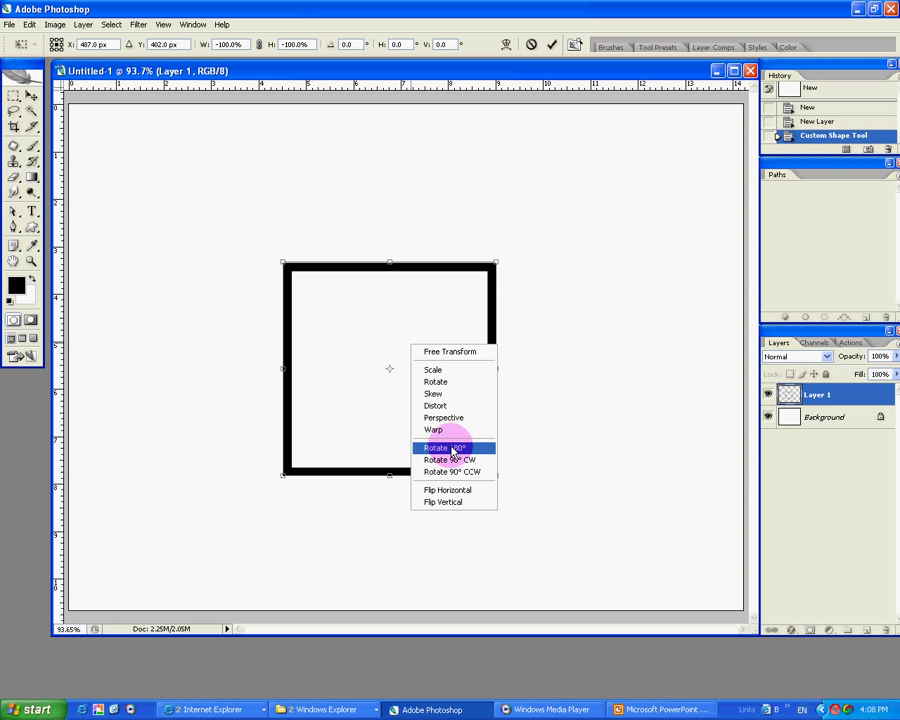
pyautogui.moveTo(442, 418)
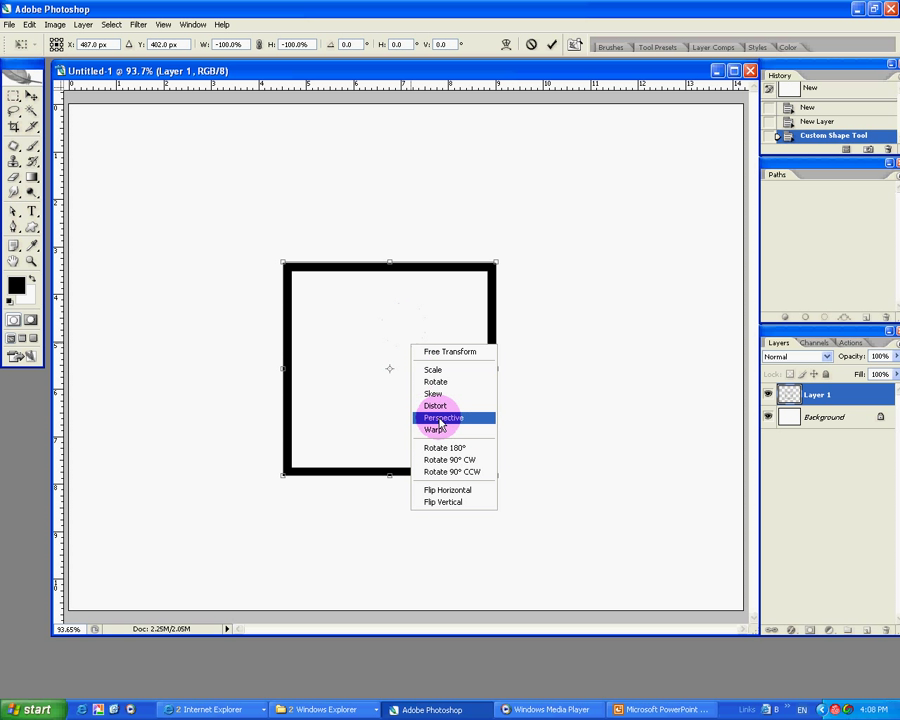
pyautogui.click(444, 418)
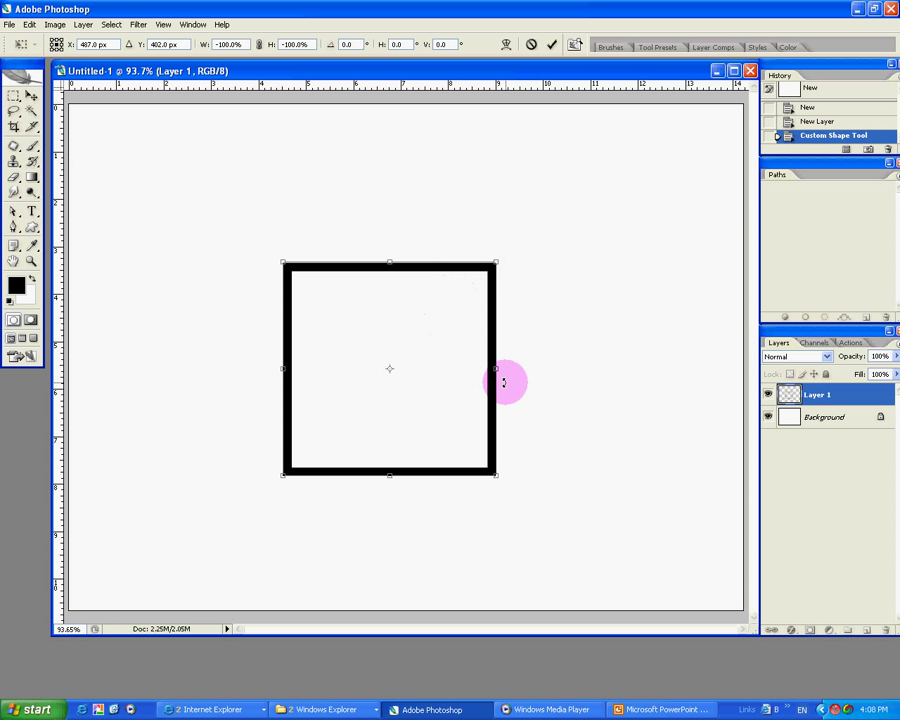
# Distort the square's corners into a slanted parallelogram.
pyautogui.rightClick(504, 382)
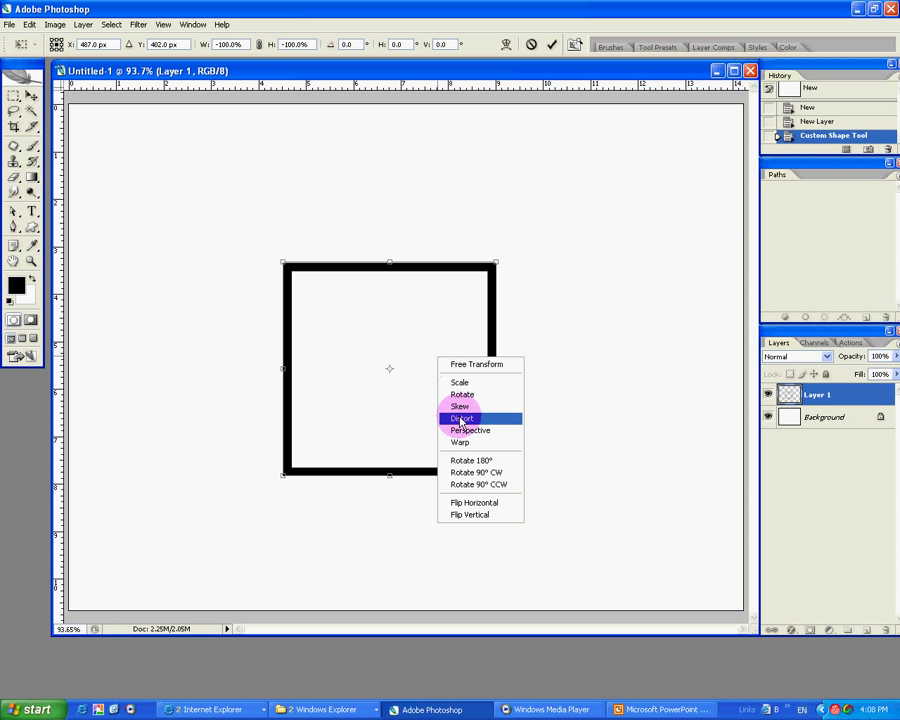
pyautogui.click(460, 406)
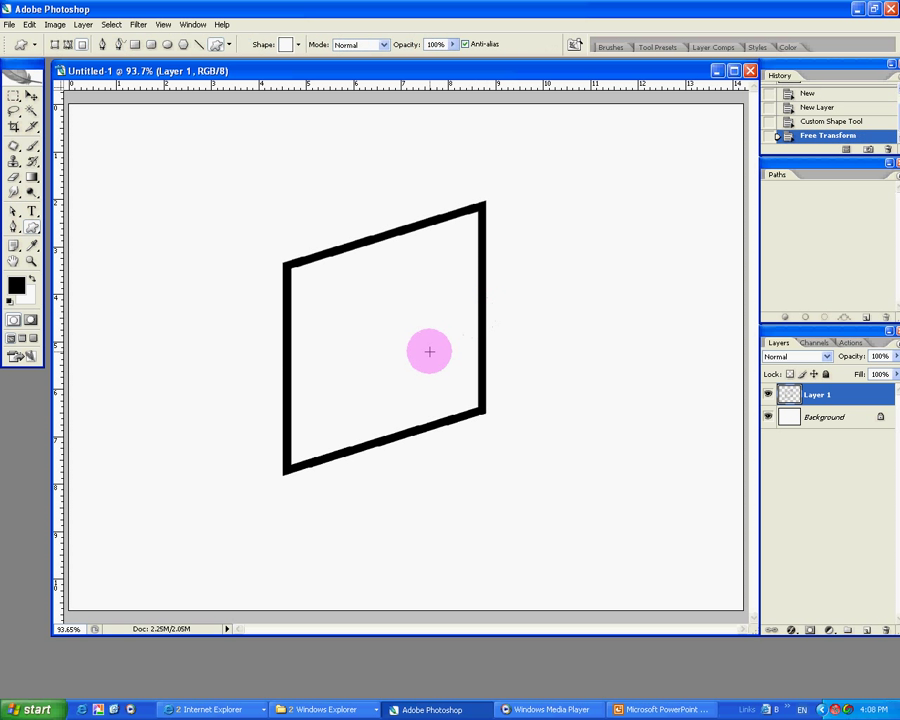
pyautogui.rightClick(430, 352)
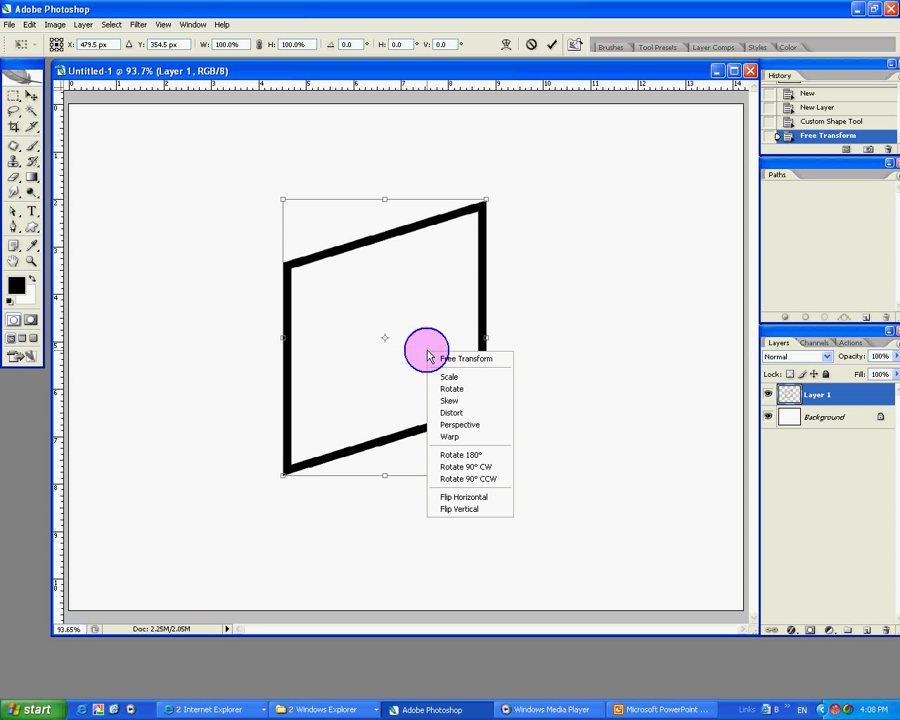
pyautogui.moveTo(466, 468)
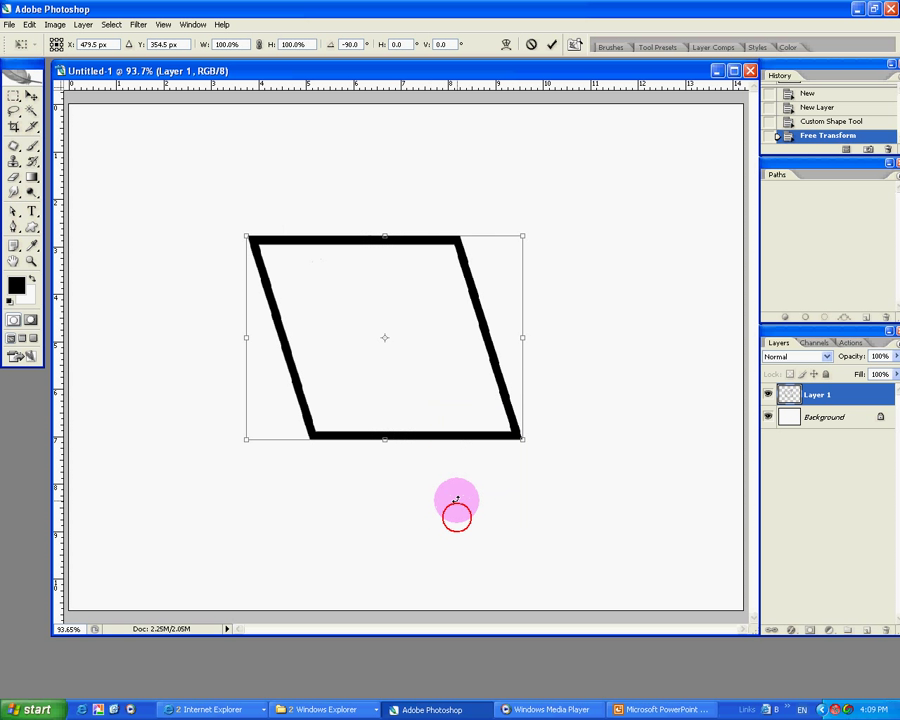
# Flip the slanted parallelogram vertically from the transform options.
pyautogui.rightClick(456, 504)
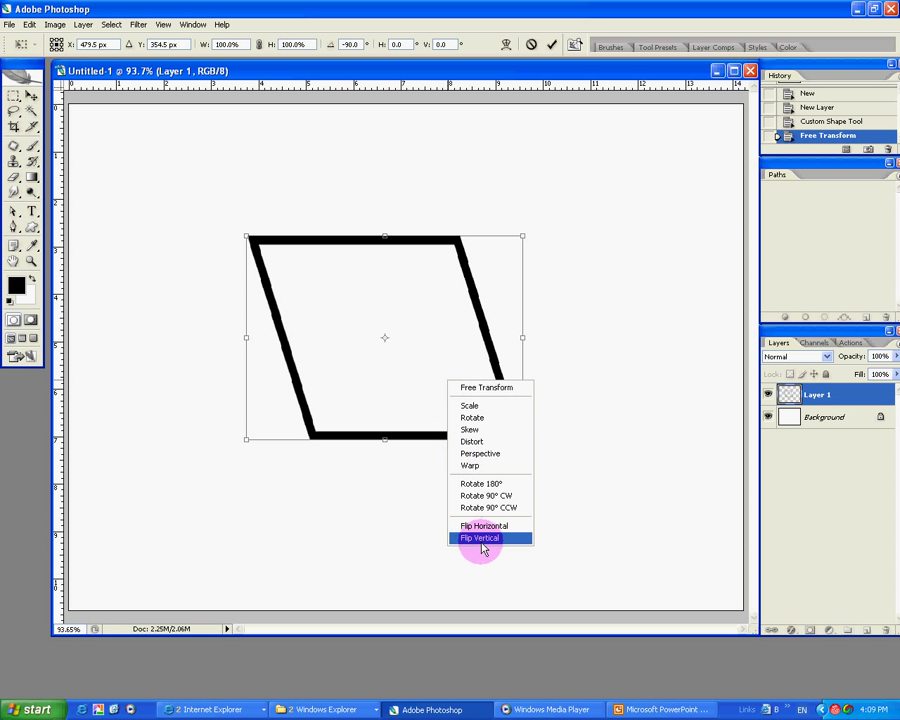
pyautogui.click(480, 538)
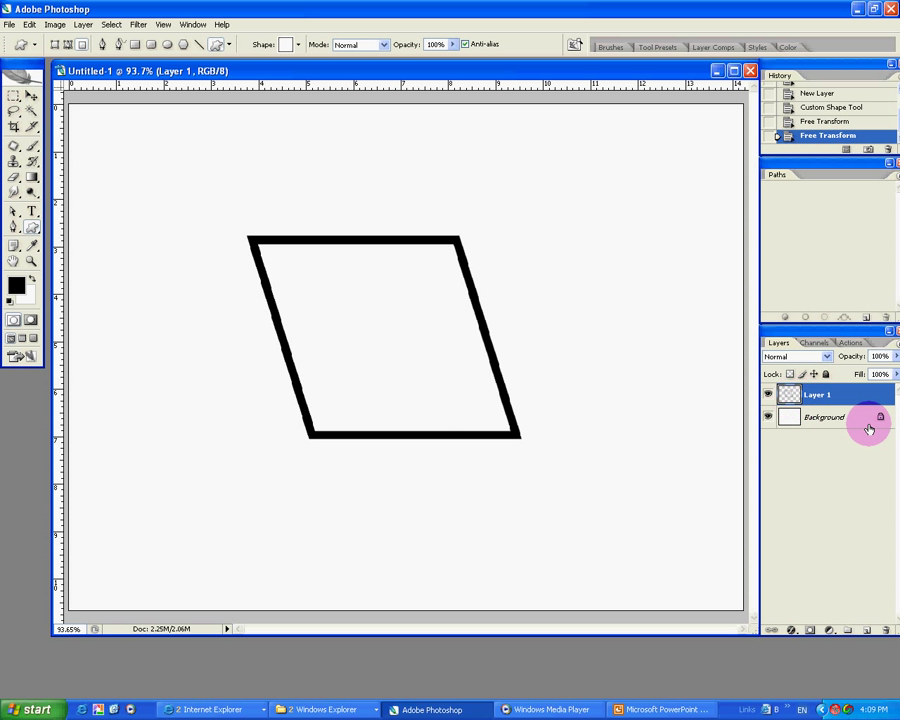
# Delete the parallelogram layer, add a fresh empty layer and show the grid over the canvas.
pyautogui.click(868, 628)
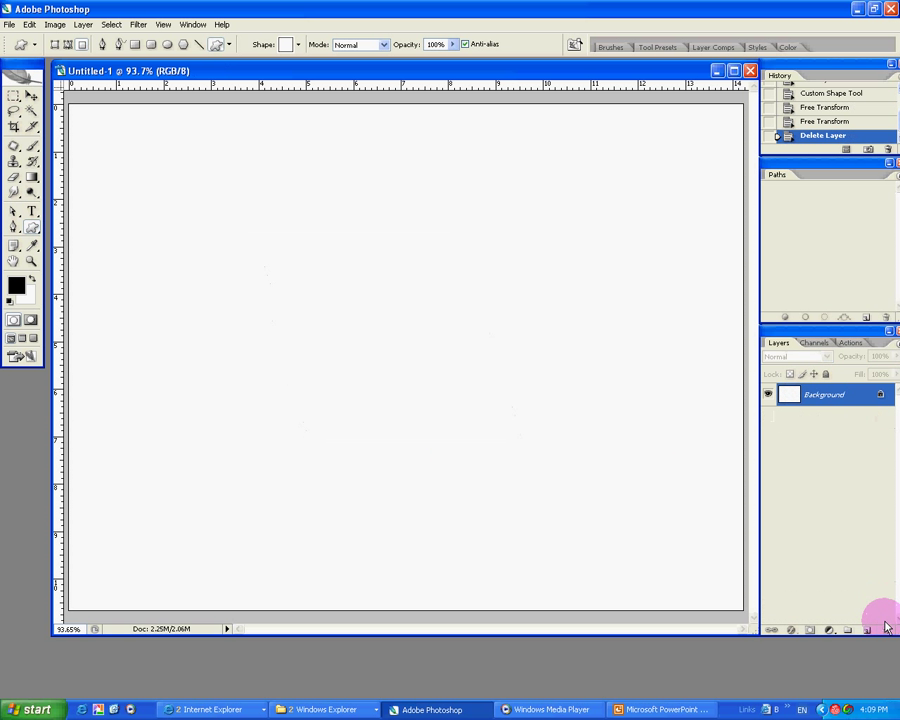
pyautogui.click(856, 628)
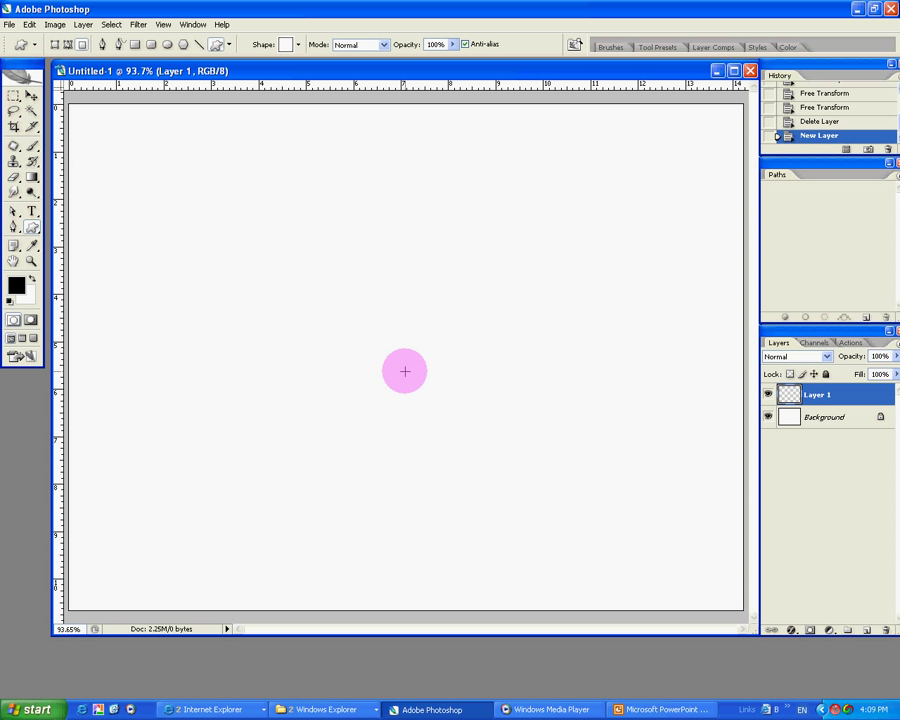
pyautogui.click(162, 24)
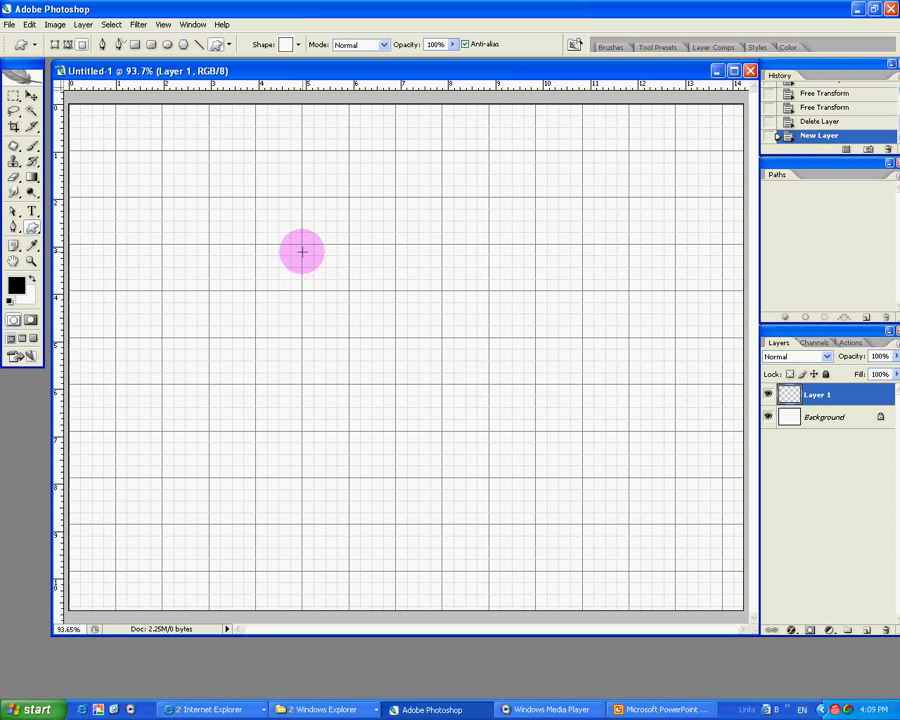
# Draw a new black square-frame shape aligned to the grid.
pyautogui.moveTo(304, 252); pyautogui.dragTo(420, 348)
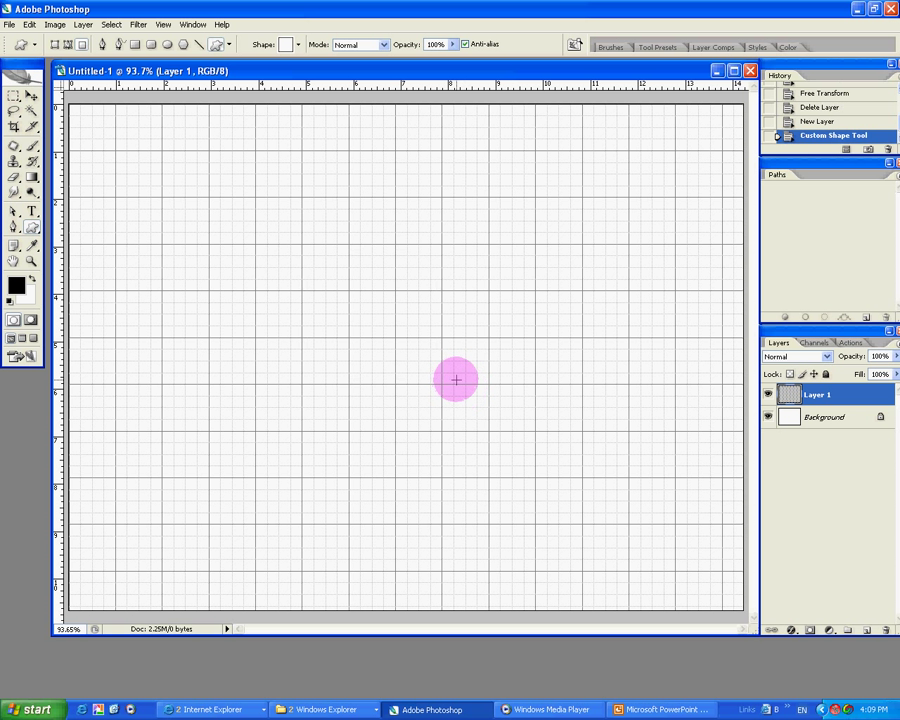
pyautogui.moveTo(304, 244); pyautogui.dragTo(440, 390)
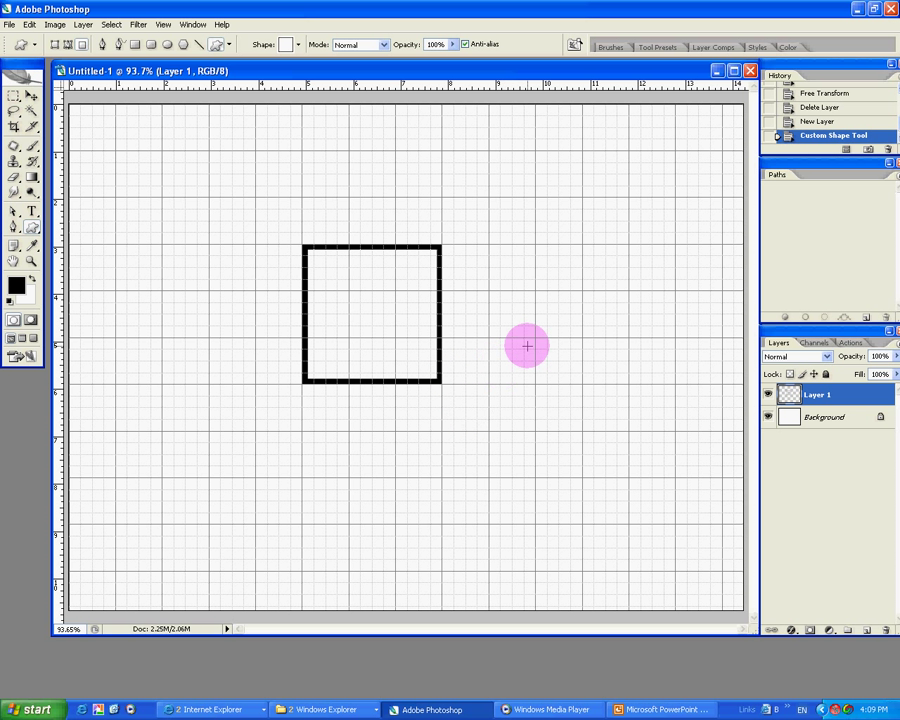
pyautogui.moveTo(504, 348)
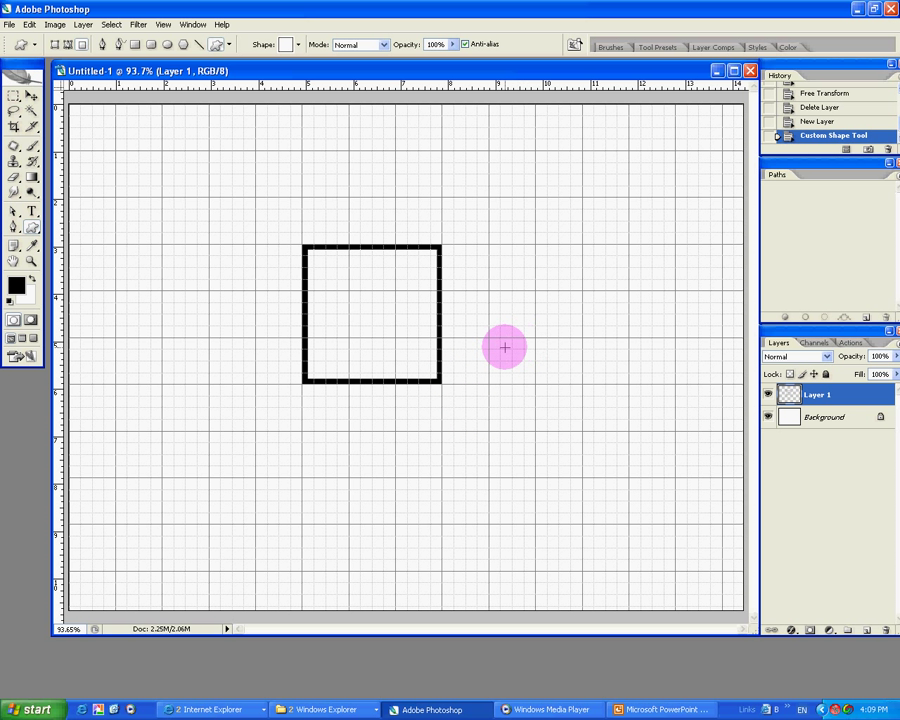
pyautogui.moveTo(116, 128)
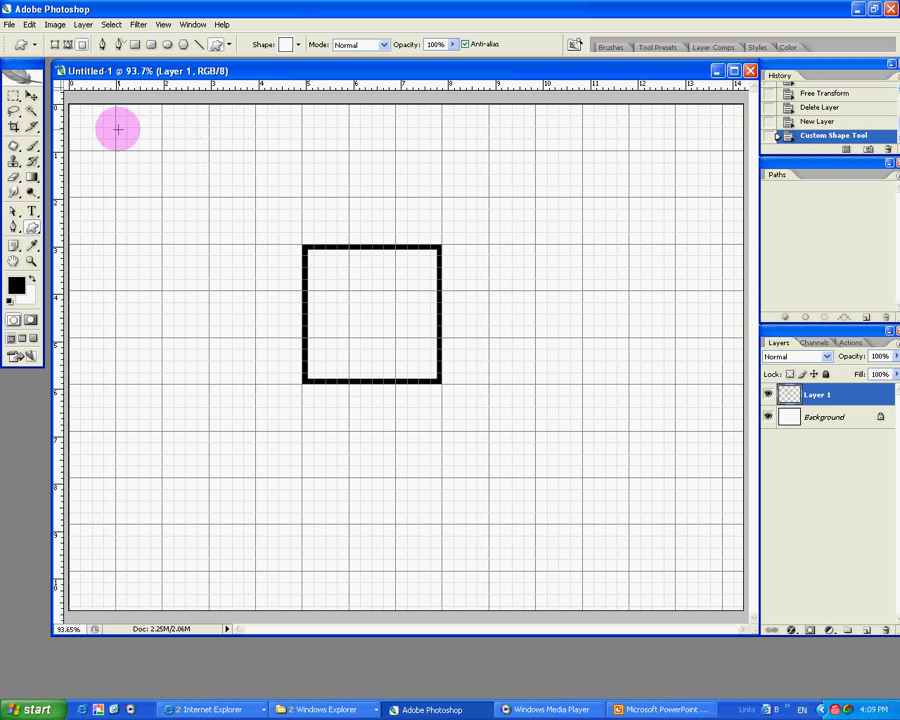
pyautogui.moveTo(252, 162)
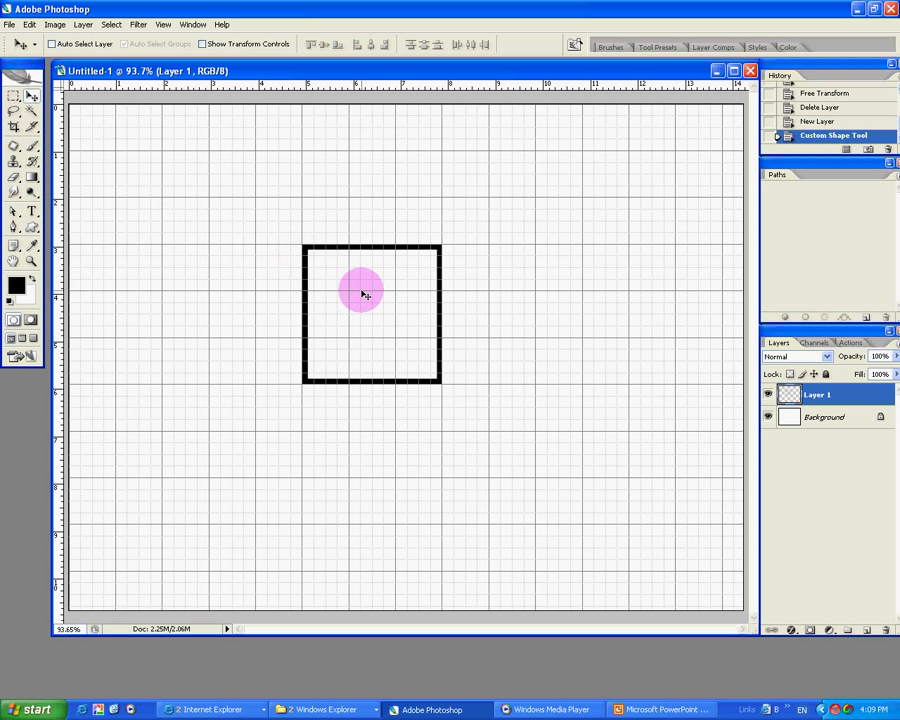
# Move the square lower, Alt-drag a copy and set it directly above the original.
pyautogui.moveTo(364, 294); pyautogui.dragTo(388, 458)
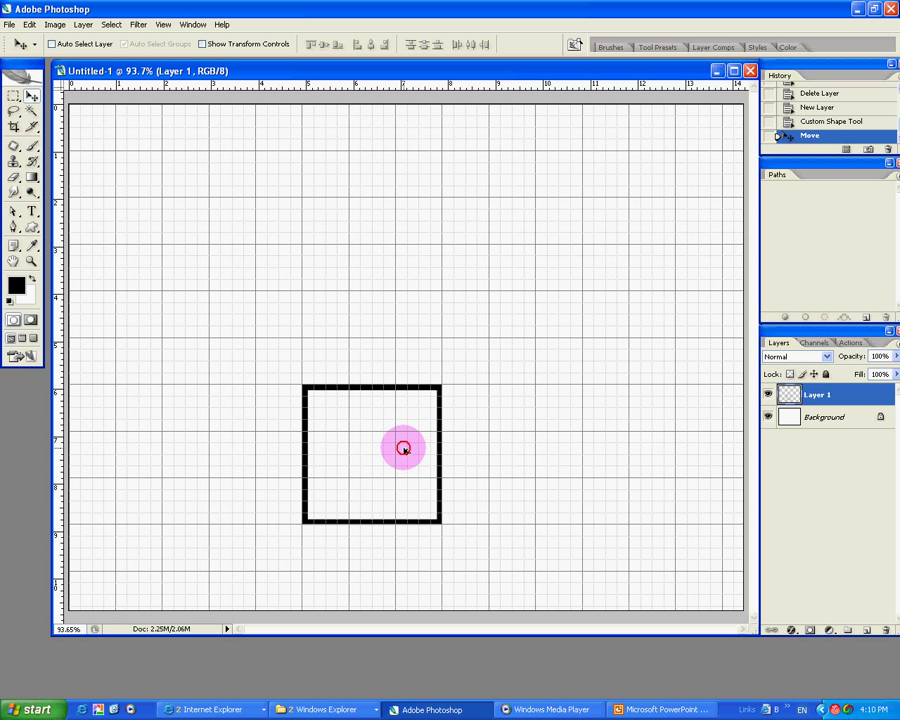
pyautogui.moveTo(404, 448); pyautogui.dragTo(438, 420)
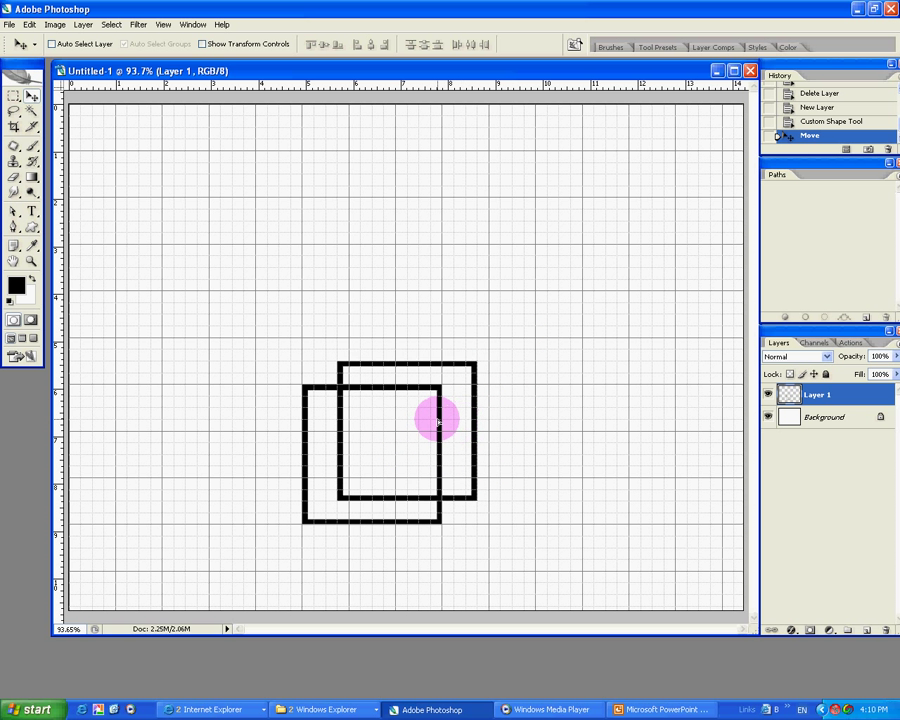
pyautogui.moveTo(438, 420); pyautogui.dragTo(464, 408)
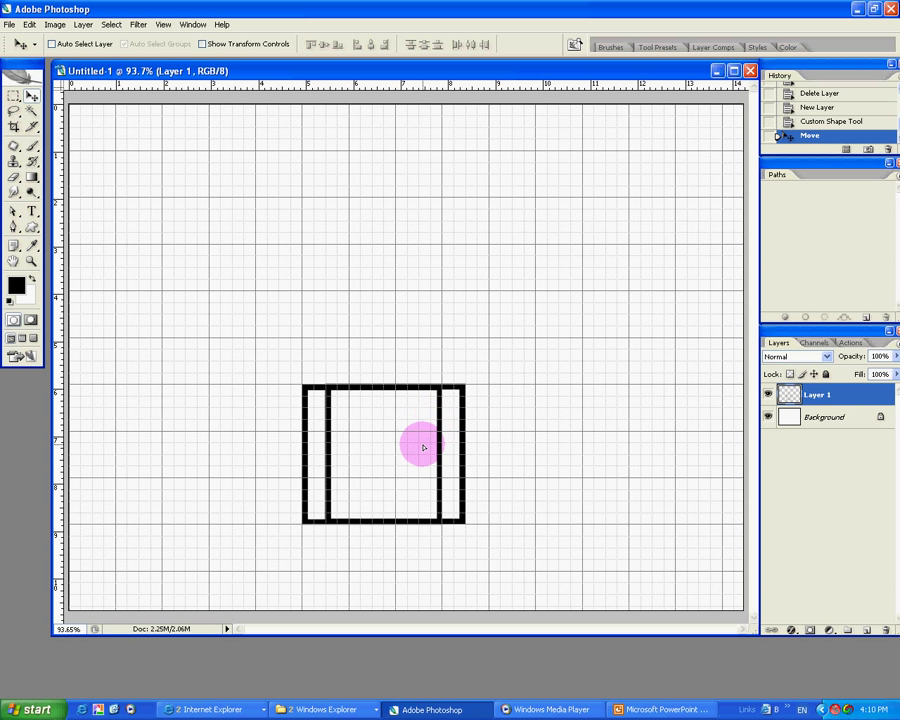
pyautogui.moveTo(420, 448); pyautogui.dragTo(476, 458)
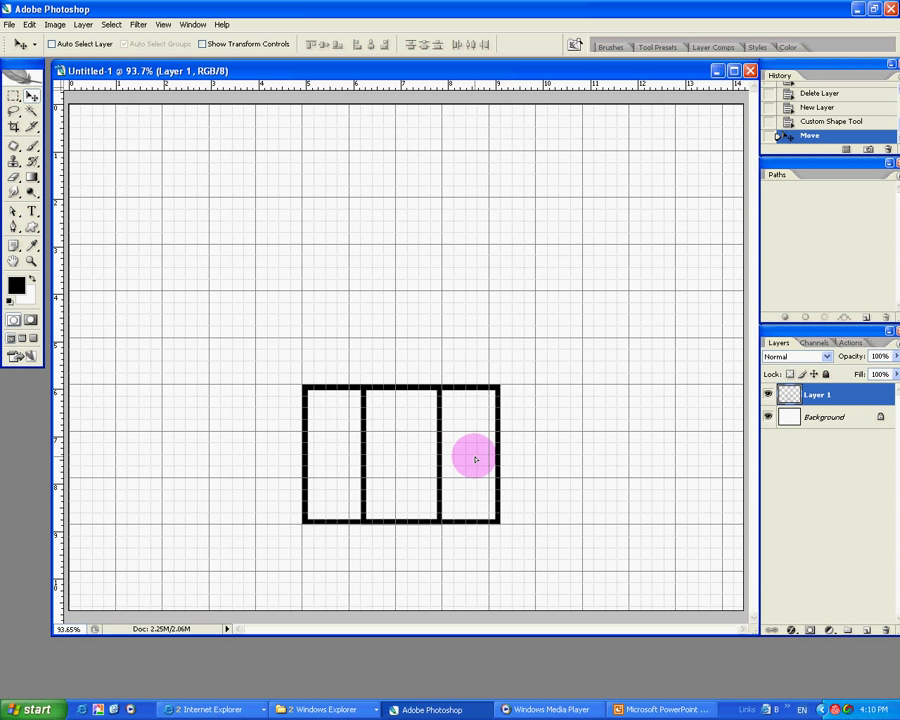
pyautogui.moveTo(476, 458); pyautogui.dragTo(448, 466)
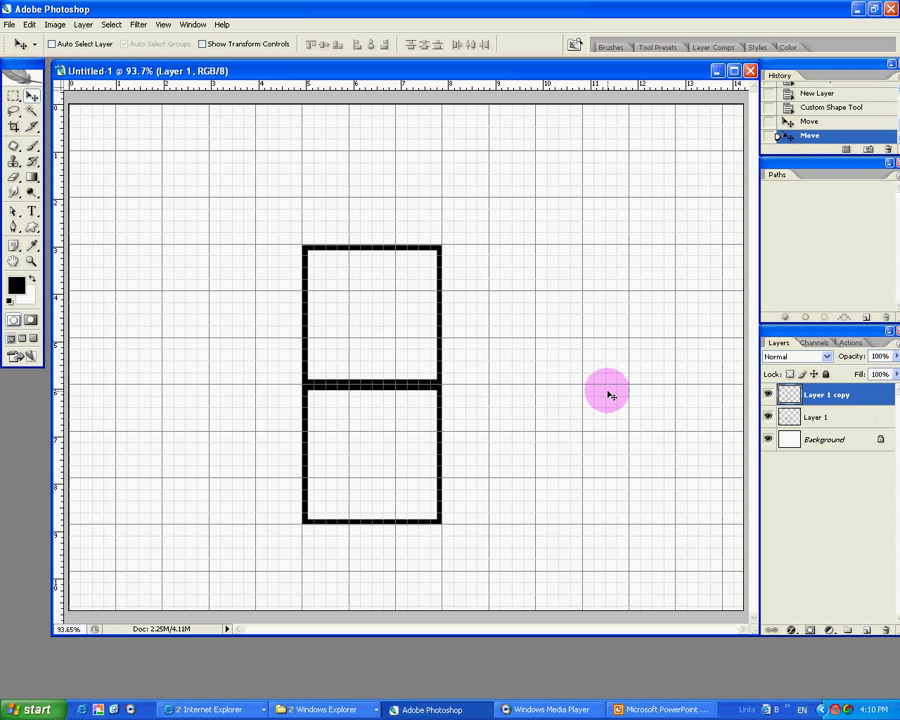
pyautogui.moveTo(450, 308)
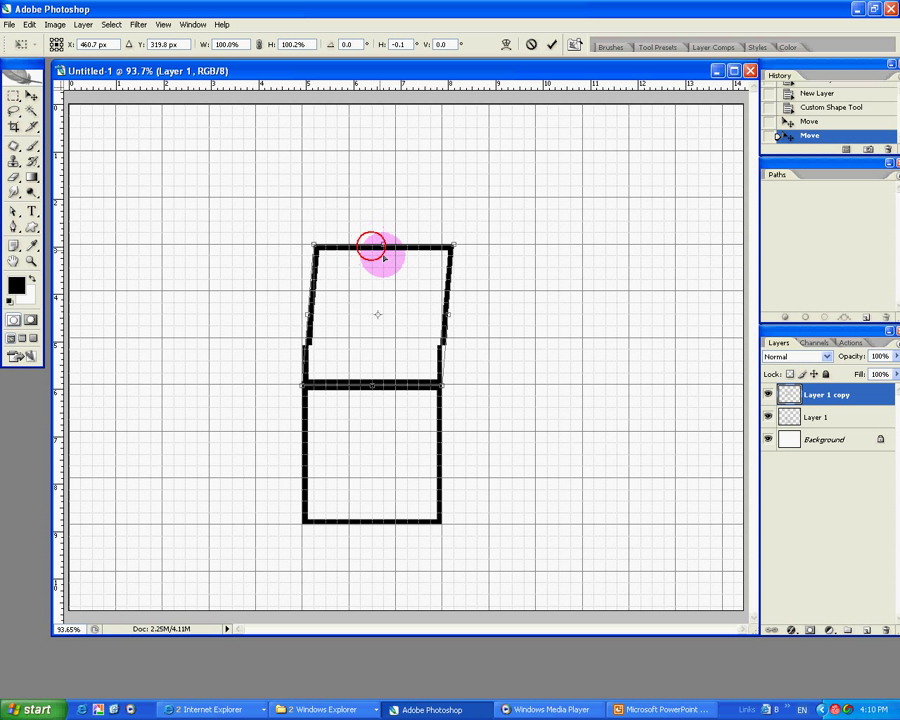
# Skew the upper square copy into a parallelogram forming the box's top face.
pyautogui.moveTo(378, 256); pyautogui.dragTo(420, 340)
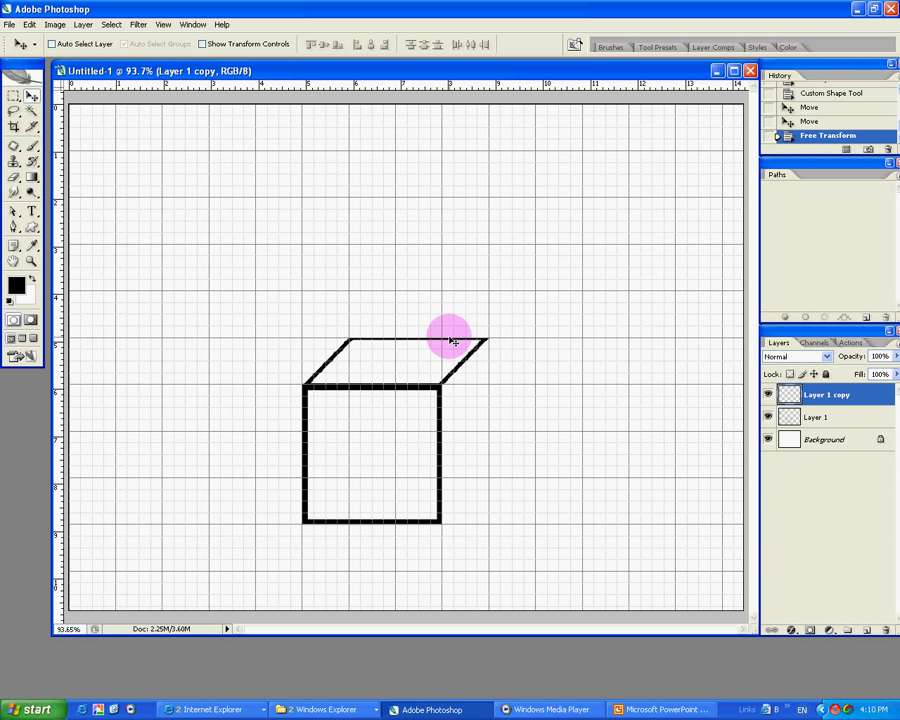
pyautogui.moveTo(438, 354)
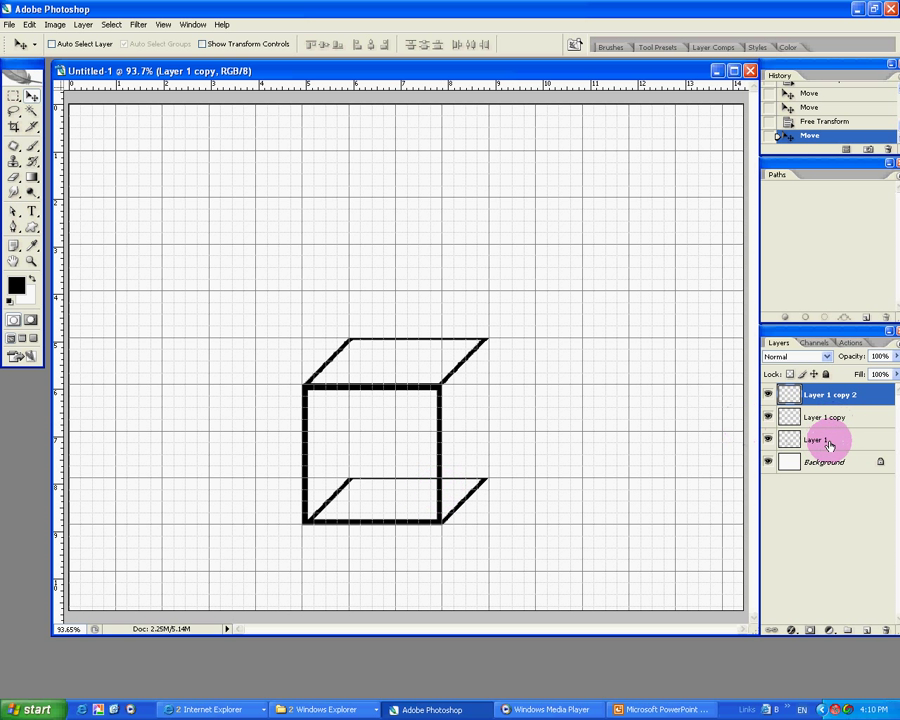
# From Layer 1, Alt-drag a square copy to the right and choose a transform for it.
pyautogui.click(816, 440)
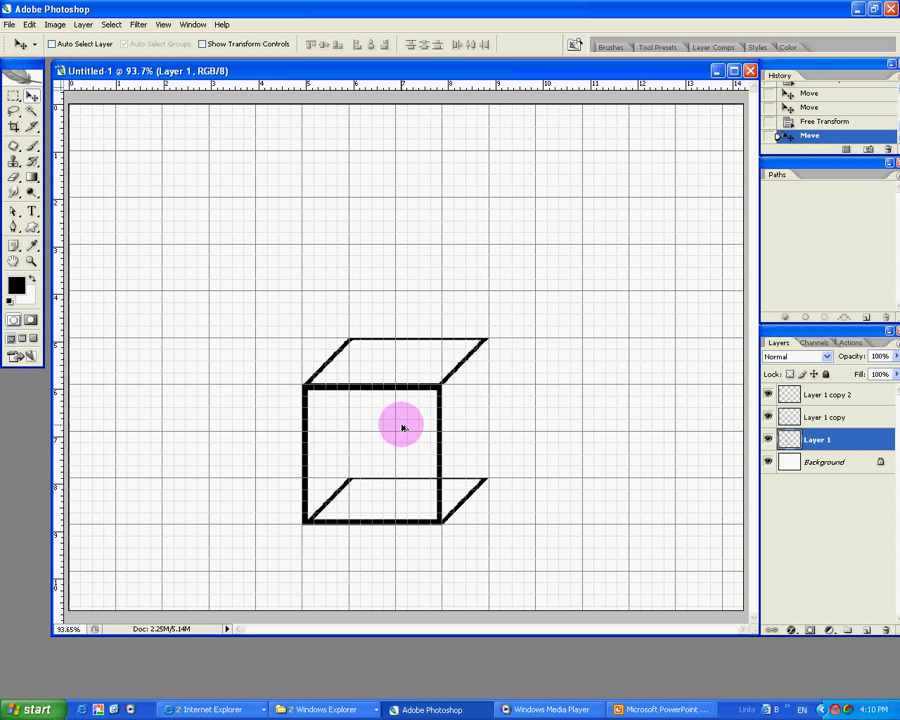
pyautogui.moveTo(404, 428); pyautogui.dragTo(540, 436)
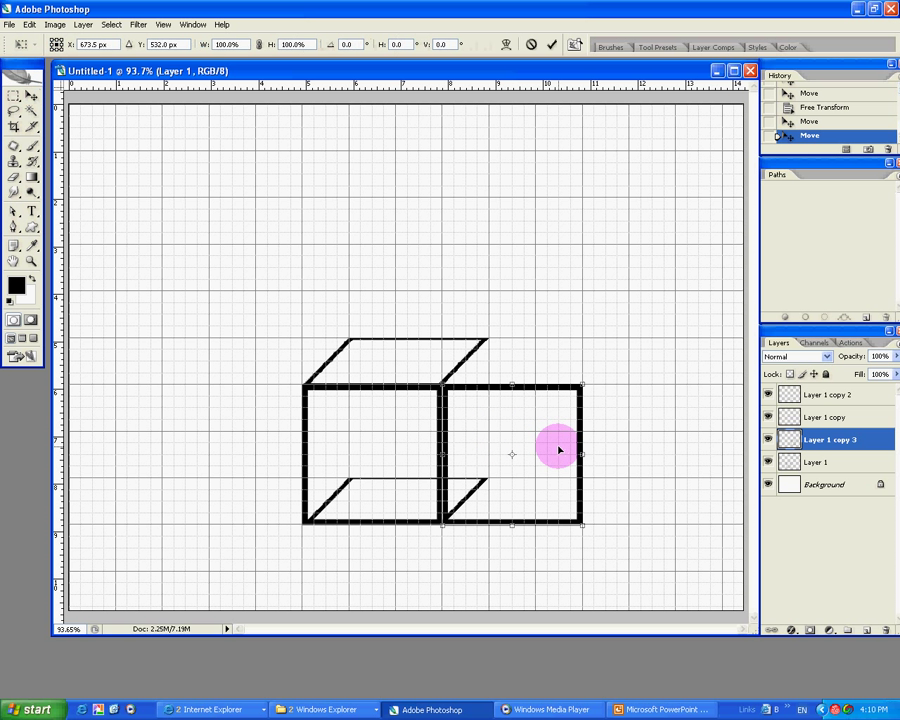
pyautogui.rightClick(558, 450)
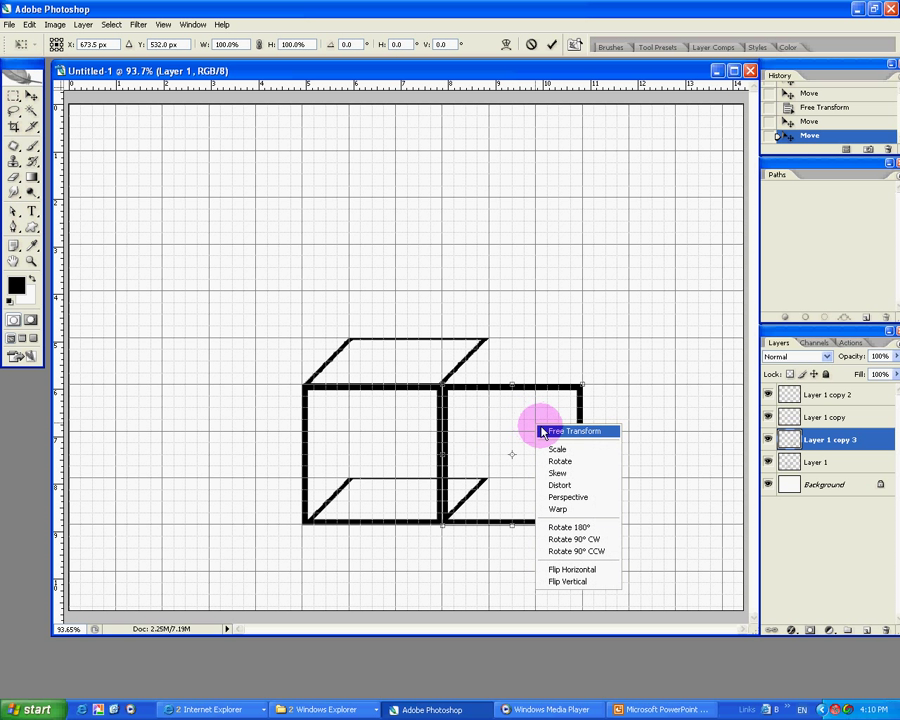
pyautogui.click(572, 432)
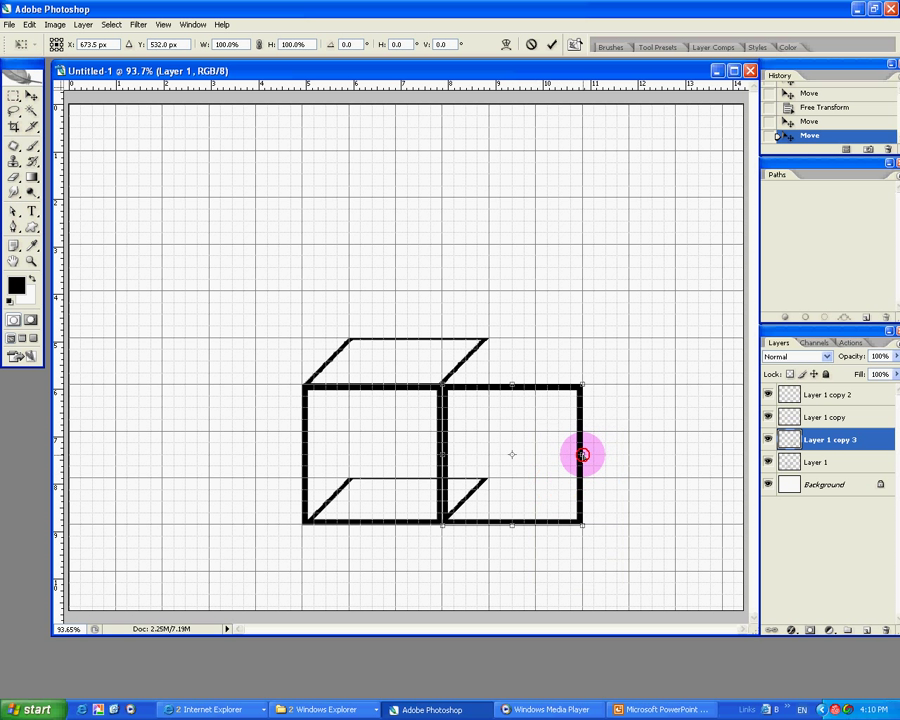
# Narrow and slant the copy into the box's right side face.
pyautogui.moveTo(584, 456); pyautogui.dragTo(490, 410)
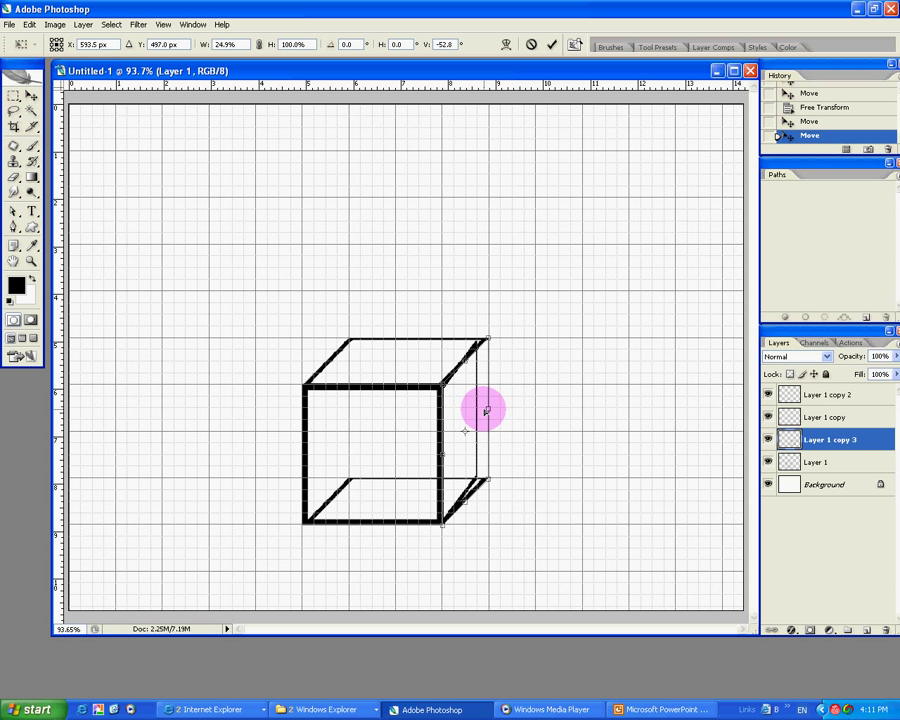
pyautogui.moveTo(488, 412); pyautogui.dragTo(490, 412)
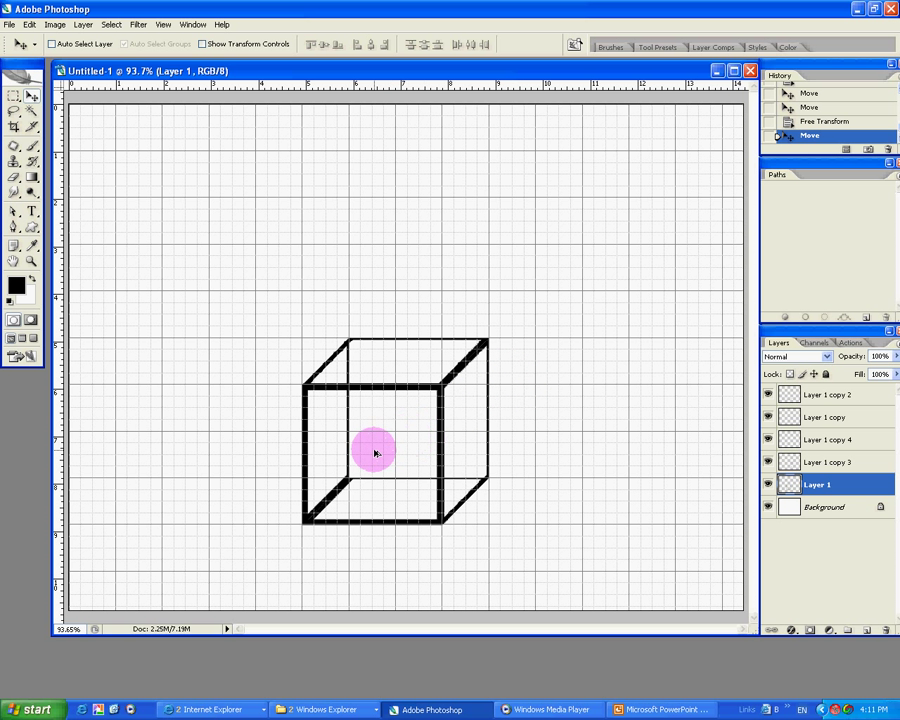
# Alt-drag a back copy of the square to the top and side faces' rear corners.
pyautogui.moveTo(376, 452); pyautogui.dragTo(408, 404)
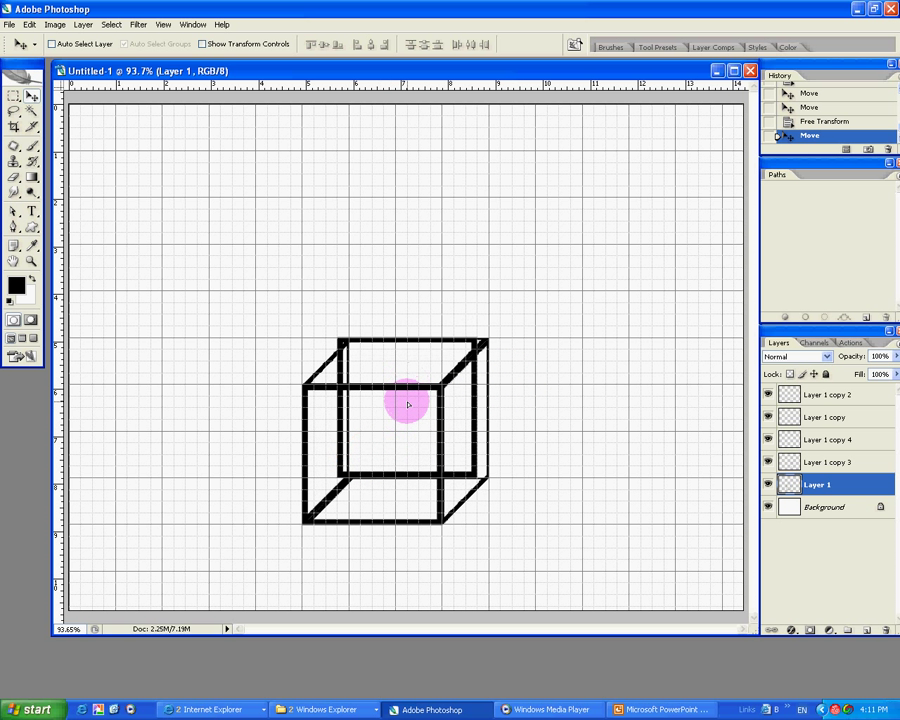
pyautogui.moveTo(408, 404); pyautogui.dragTo(376, 450)
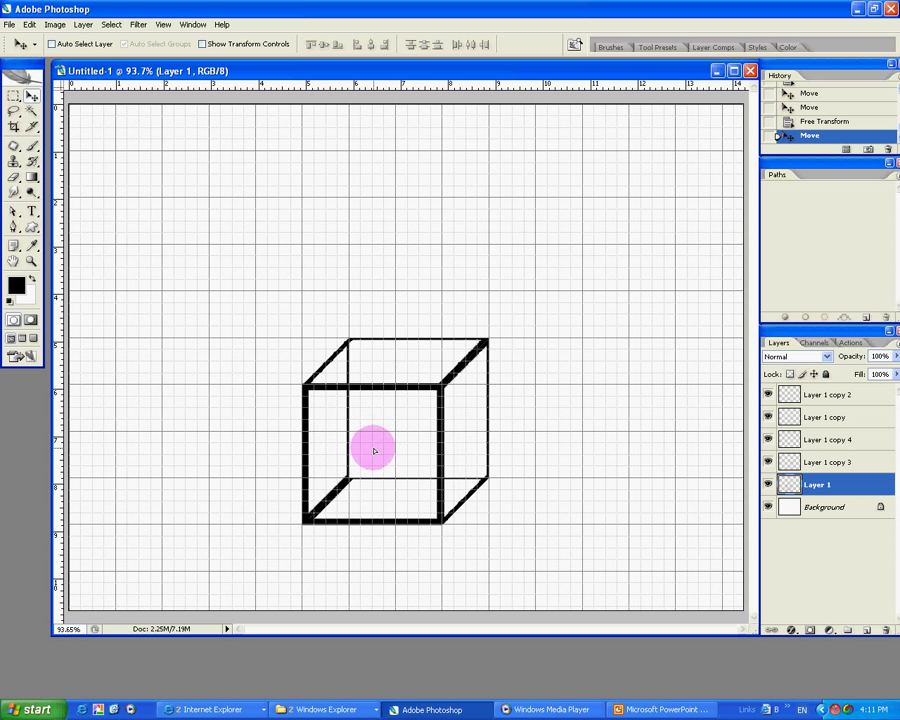
pyautogui.moveTo(372, 450); pyautogui.dragTo(436, 404)
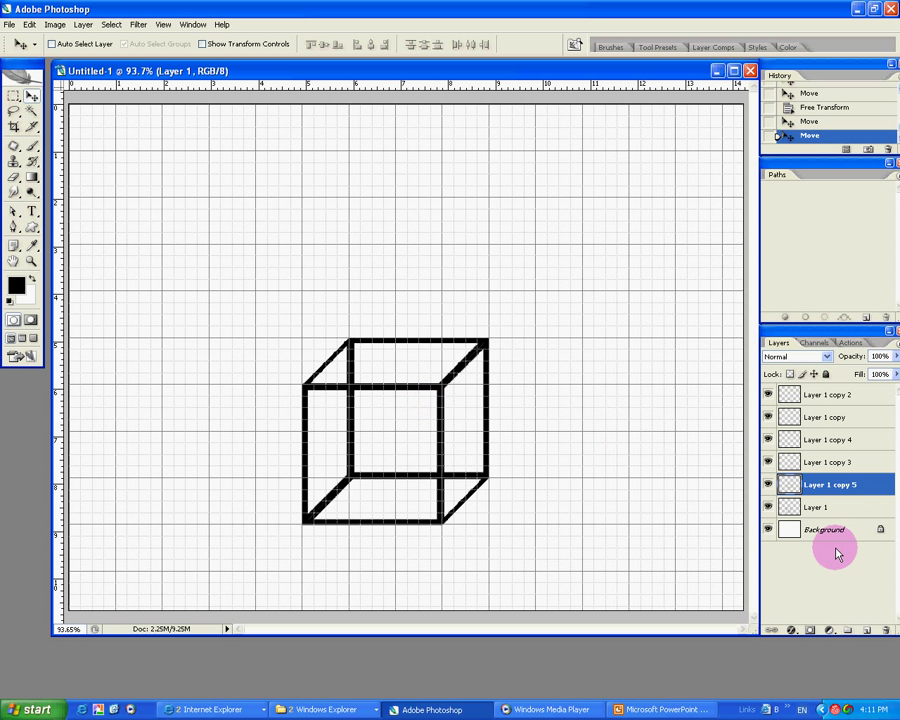
pyautogui.moveTo(864, 496)
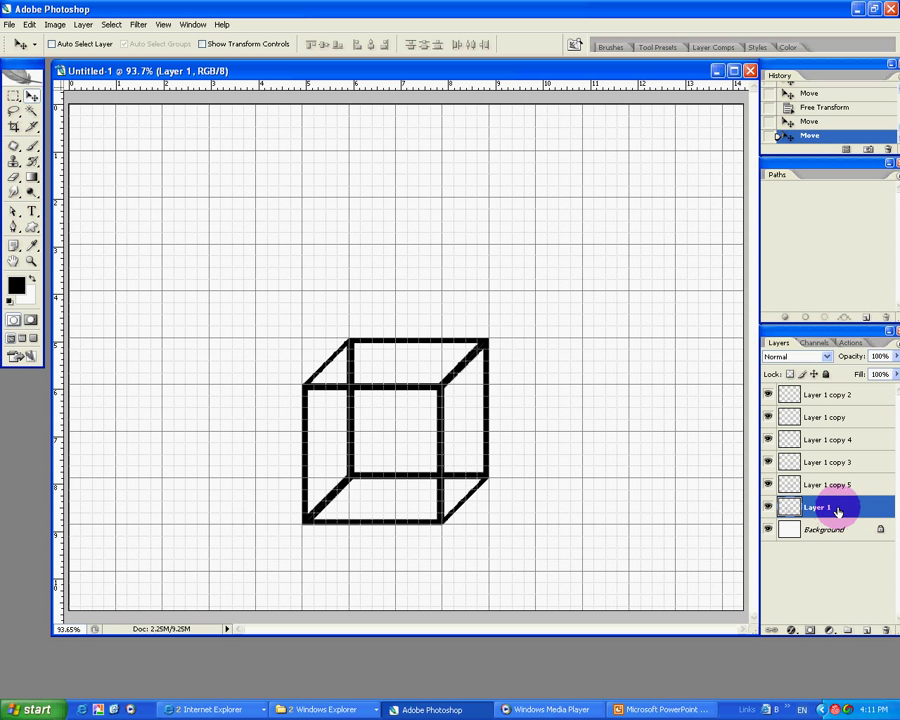
# Combine all the cube outline layers into one smart object layer above the background.
pyautogui.click(830, 394)
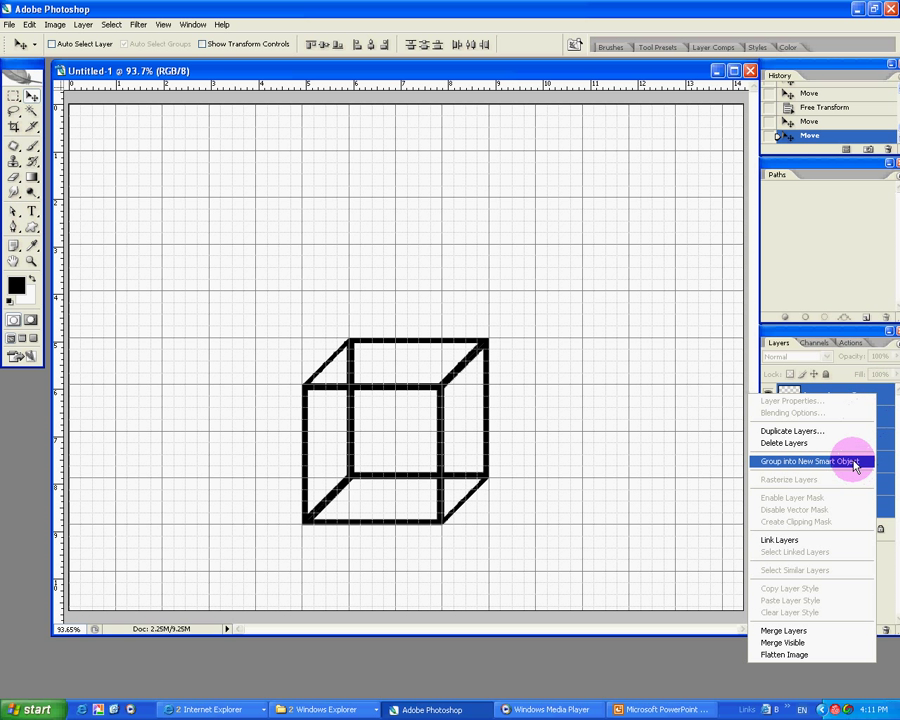
pyautogui.click(812, 460)
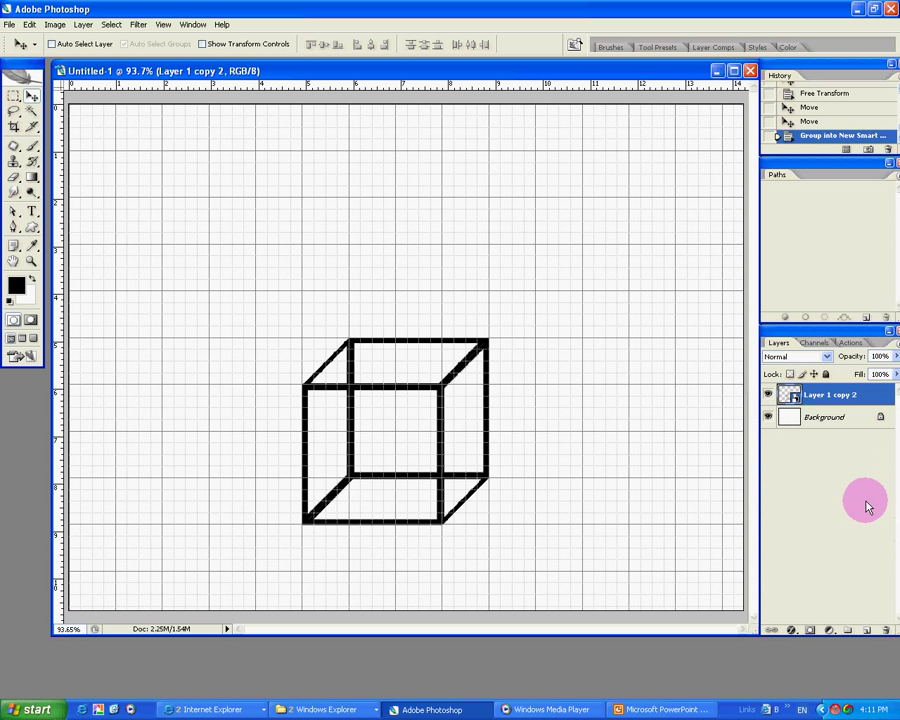